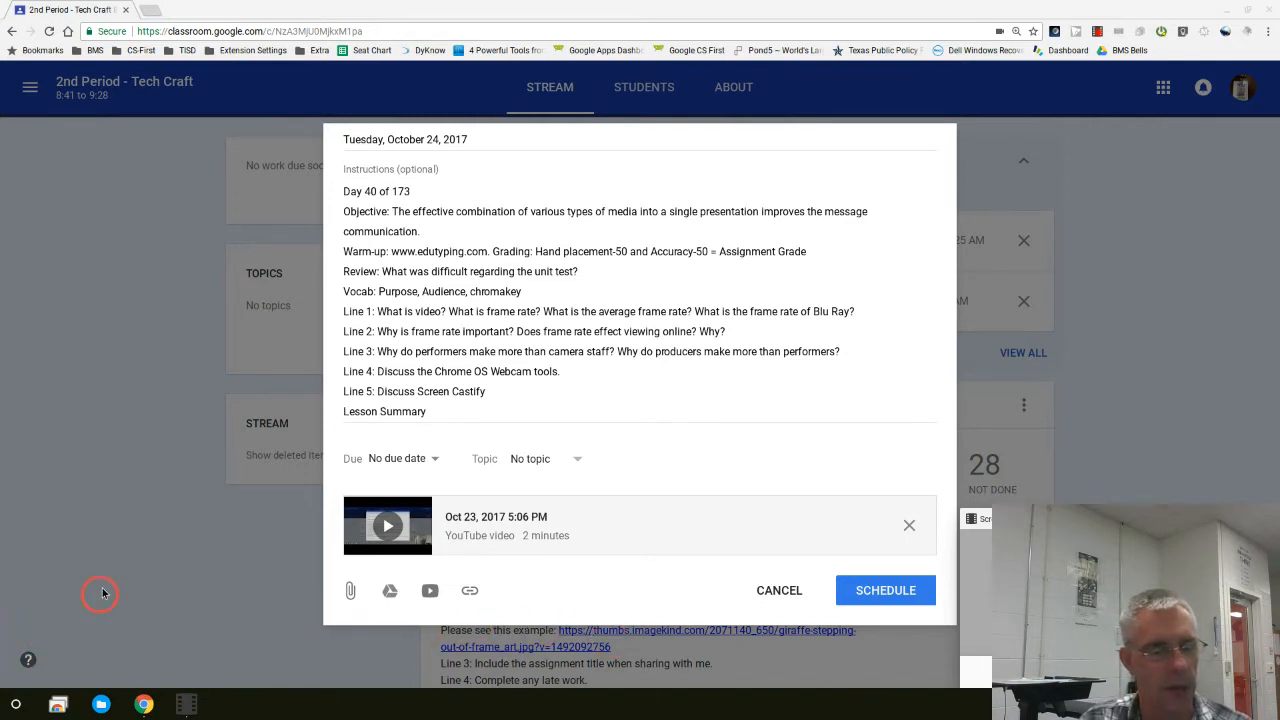
mouse_move(28, 688)
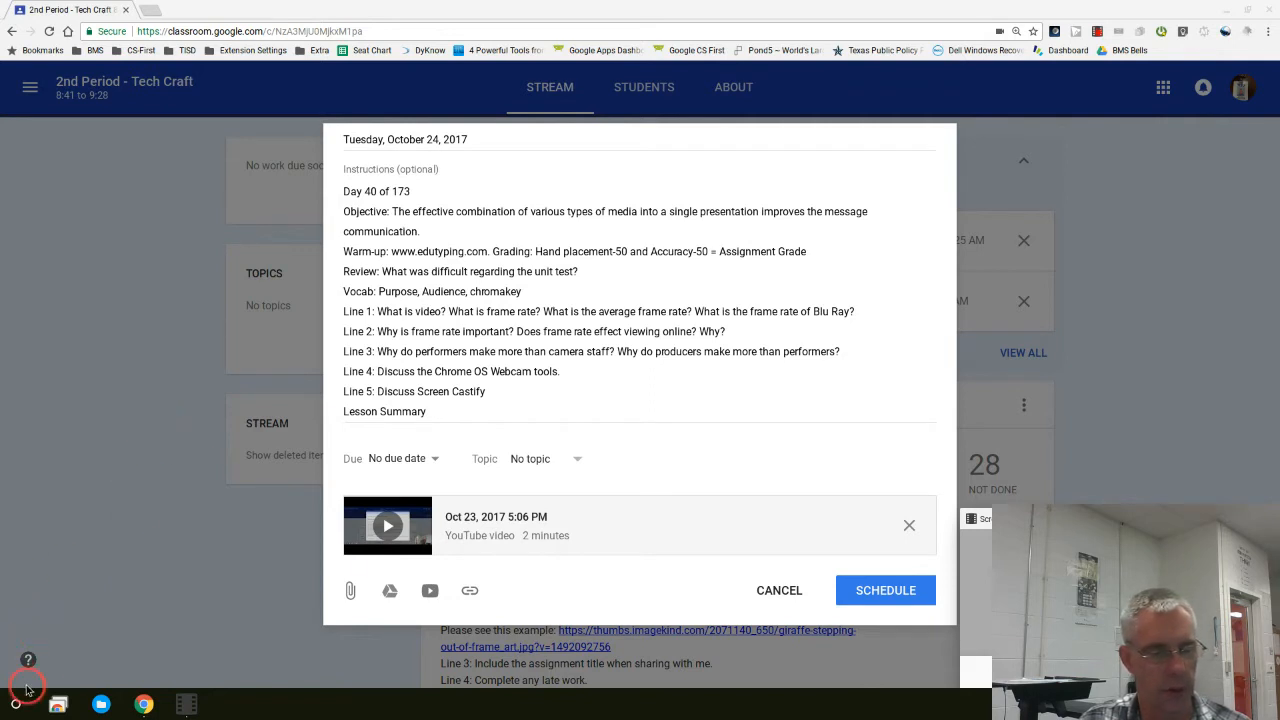
Expand the Chrome OS launcher to show the full grid of installed apps.
left_click(16, 704)
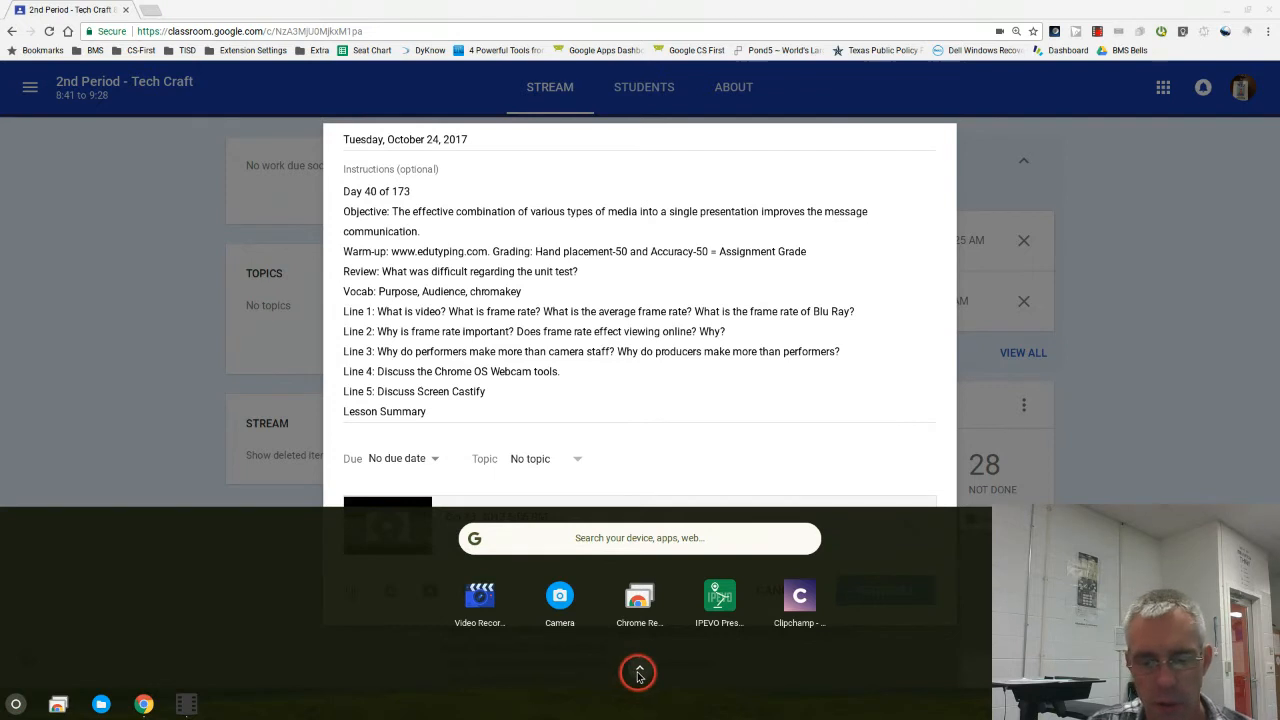
mouse_move(596, 628)
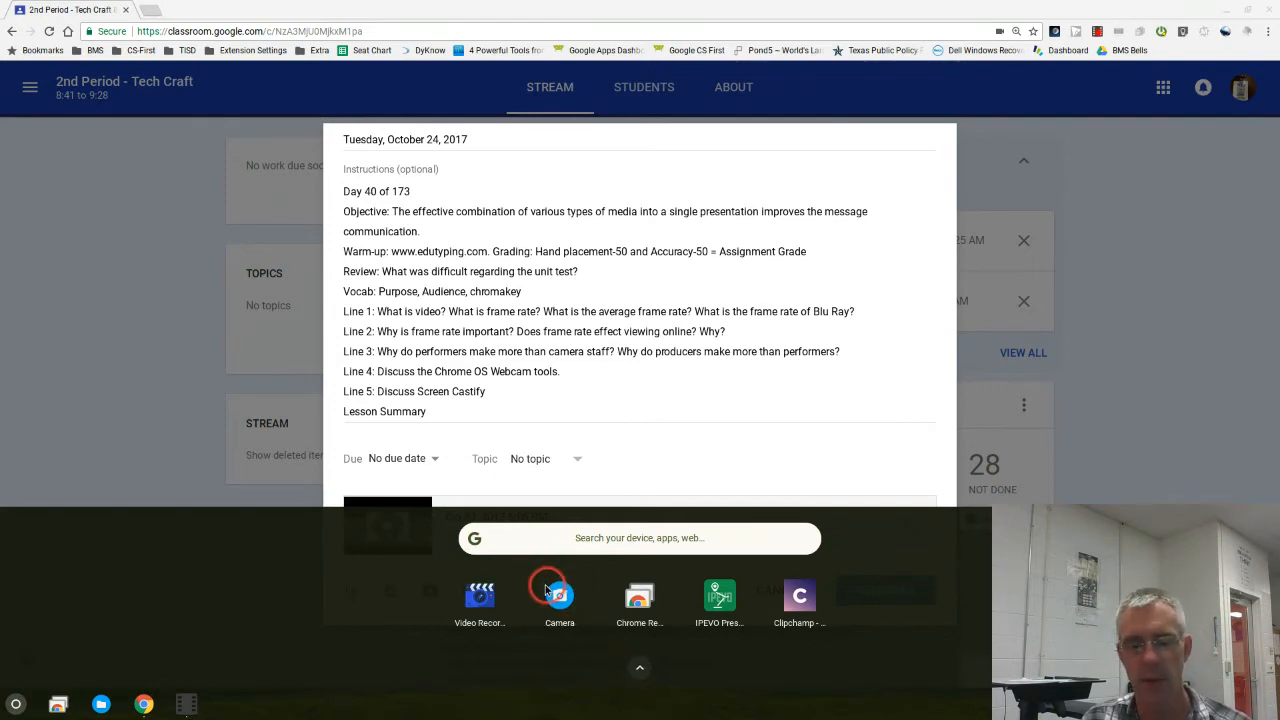
mouse_move(584, 648)
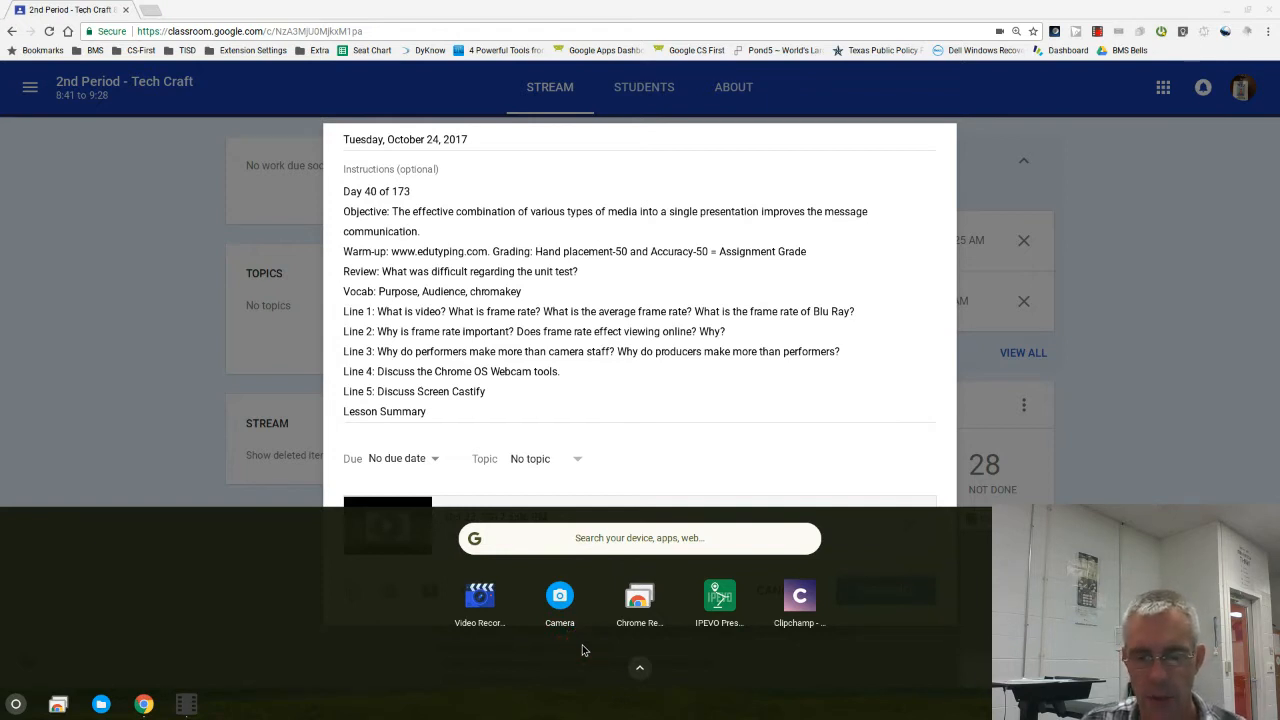
left_click(640, 668)
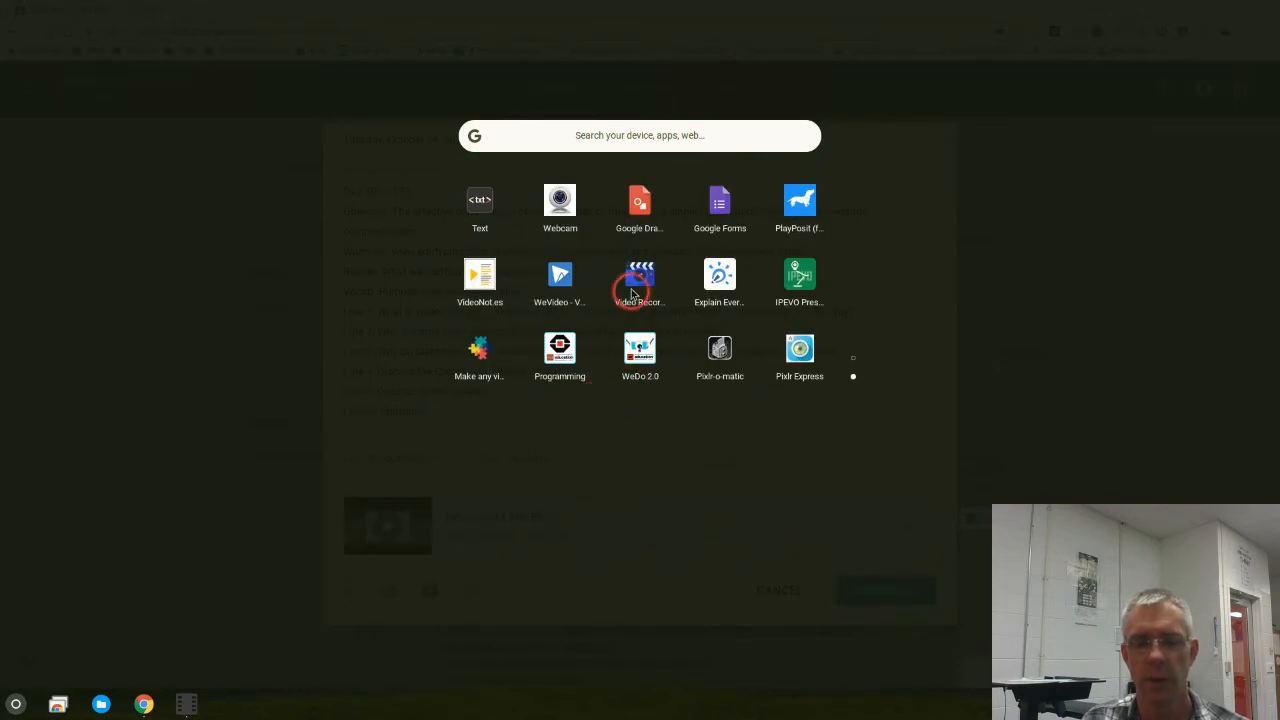
Launch Video Recorder and allow Flash camera and microphone access for the site.
left_click(640, 276)
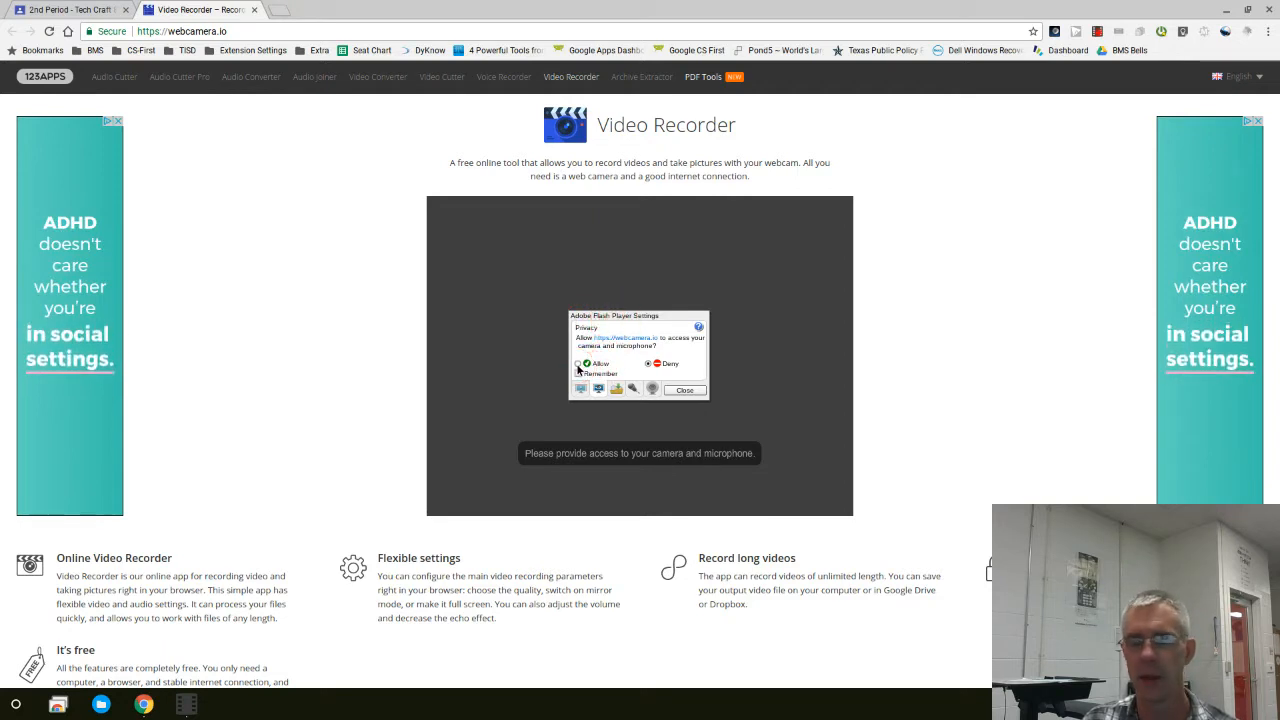
left_click(578, 364)
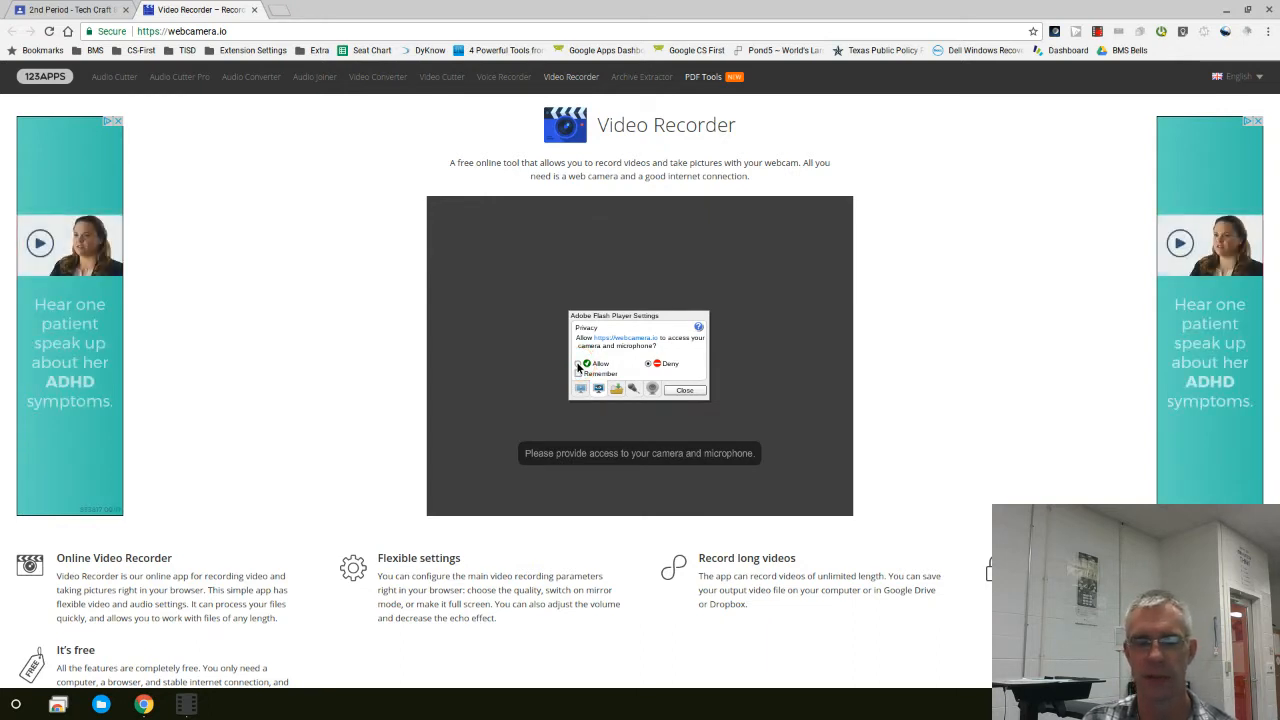
left_click(580, 364)
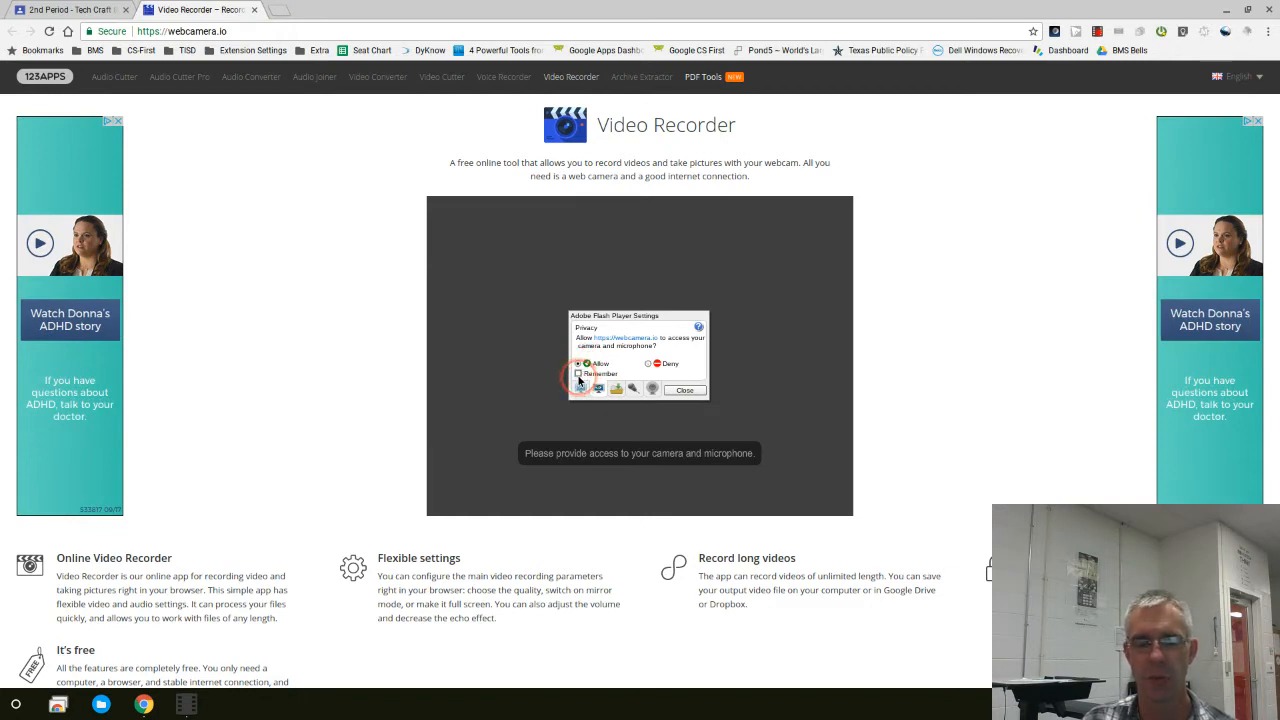
Remember the access choice for this site and dismiss the Flash privacy settings.
left_click(578, 374)
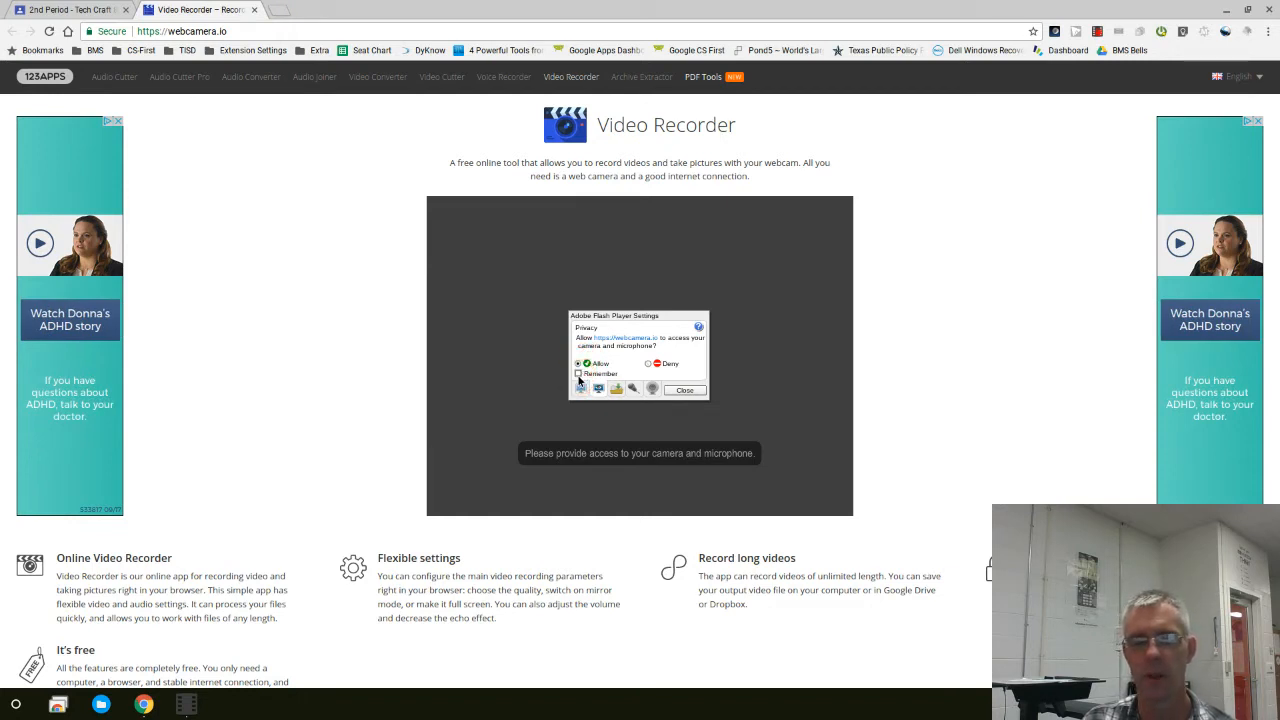
left_click(578, 364)
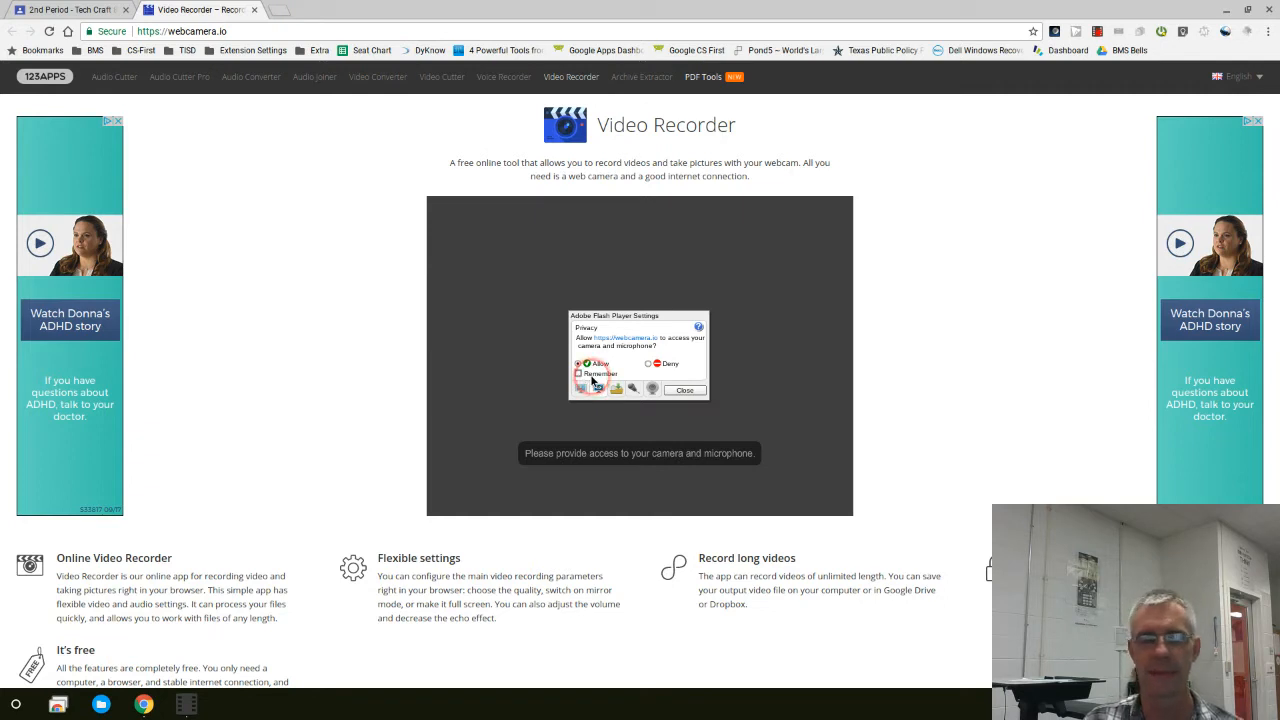
left_click(578, 364)
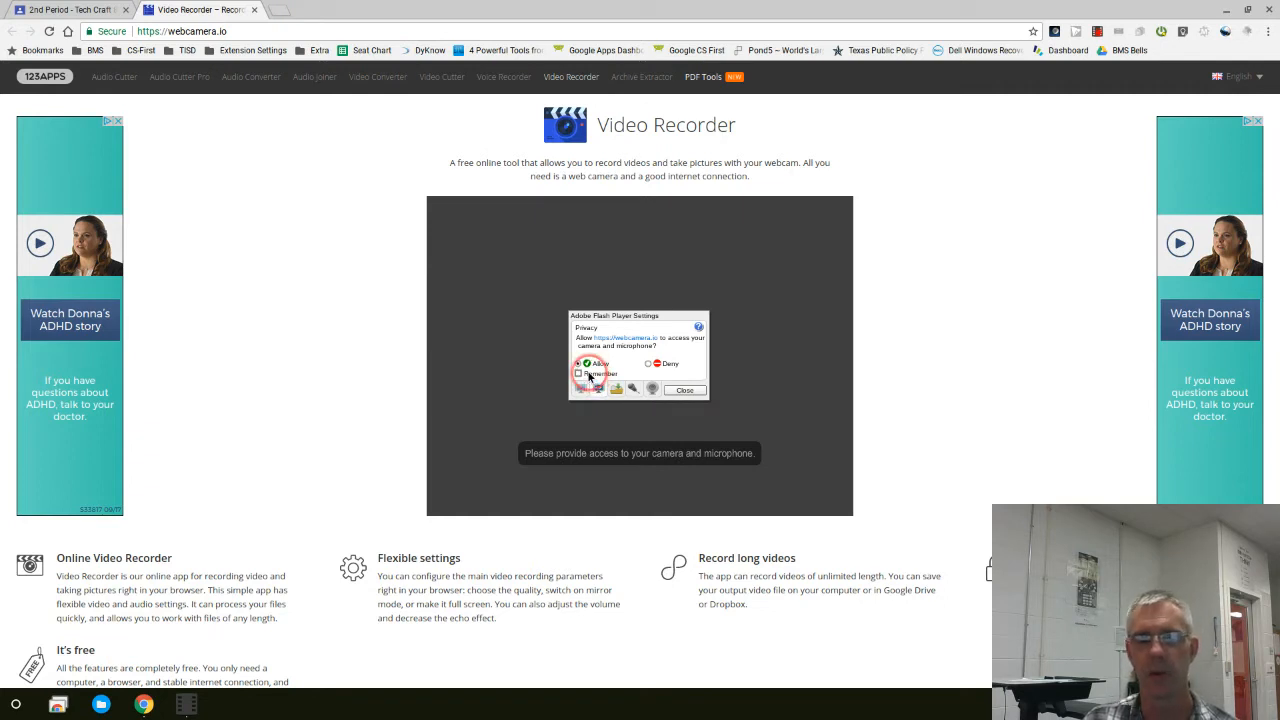
left_click(580, 364)
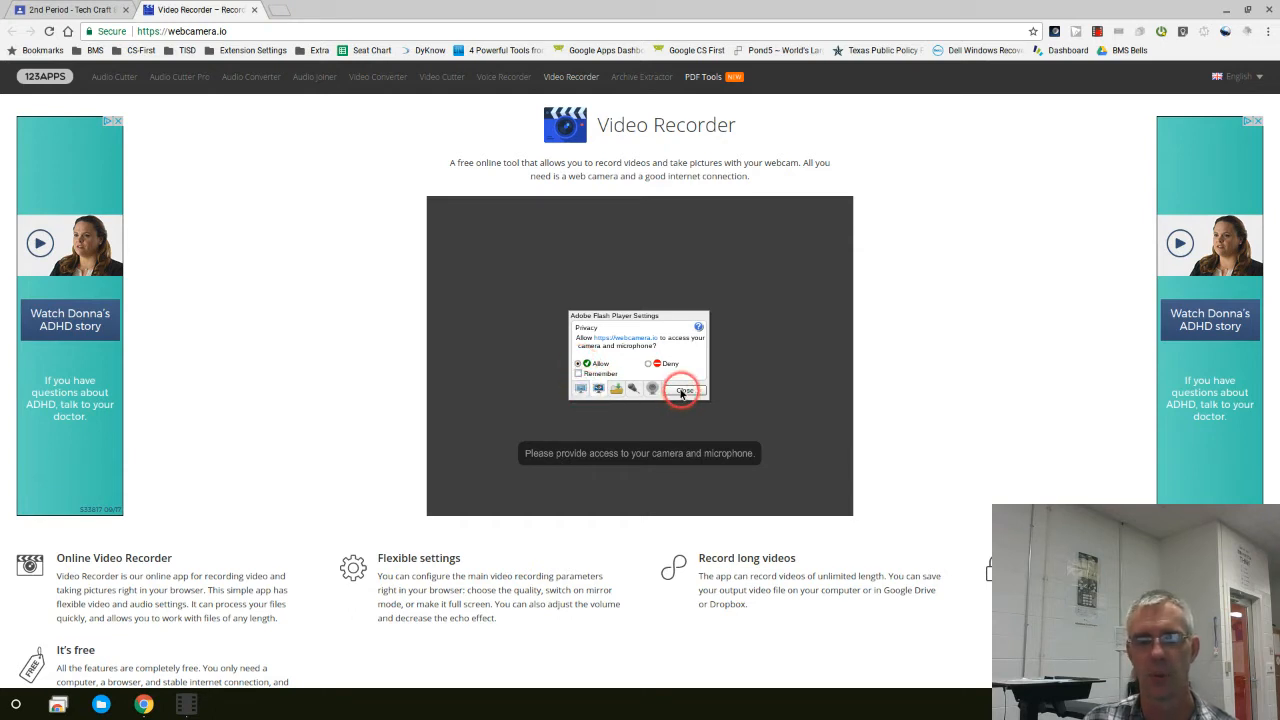
left_click(684, 390)
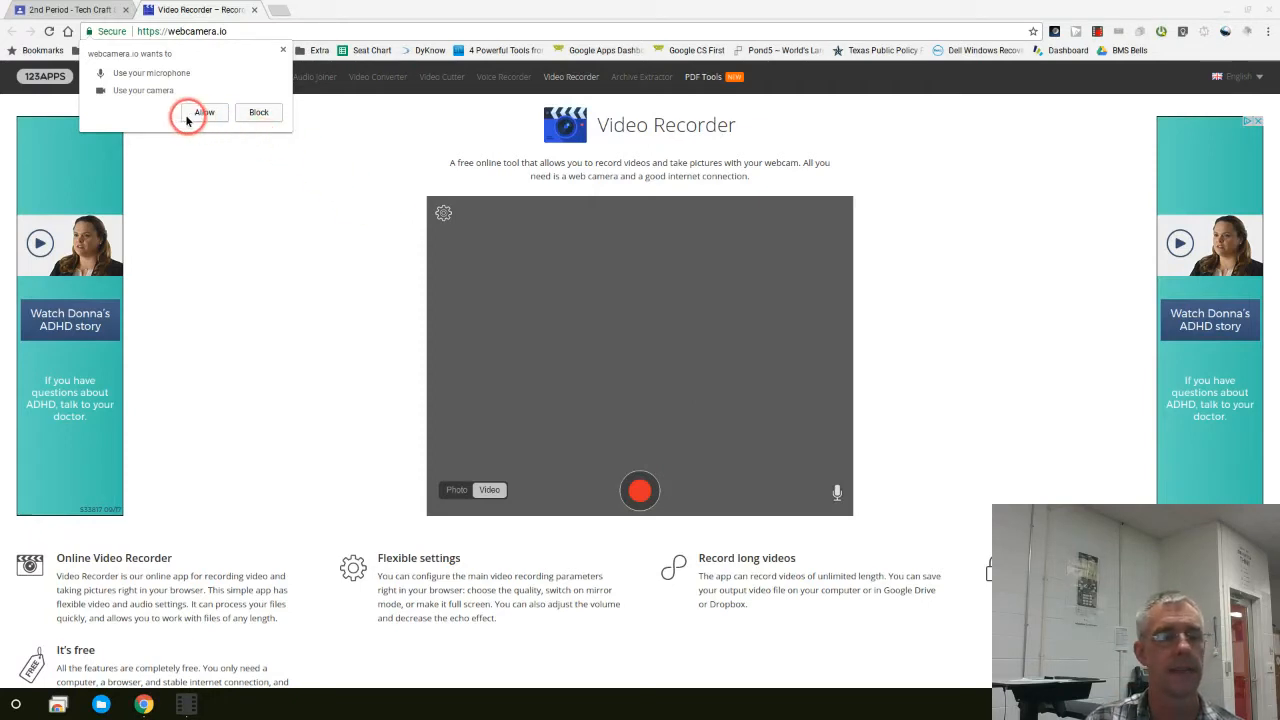
mouse_move(156, 100)
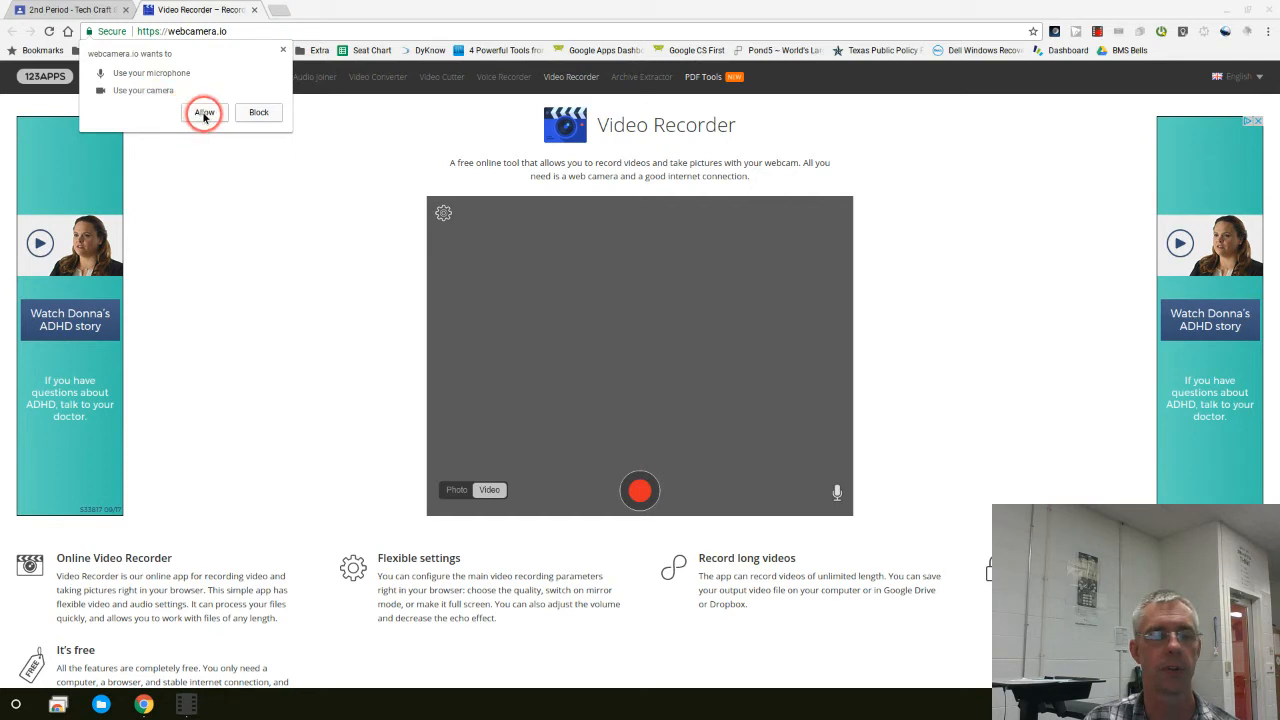
left_click(204, 112)
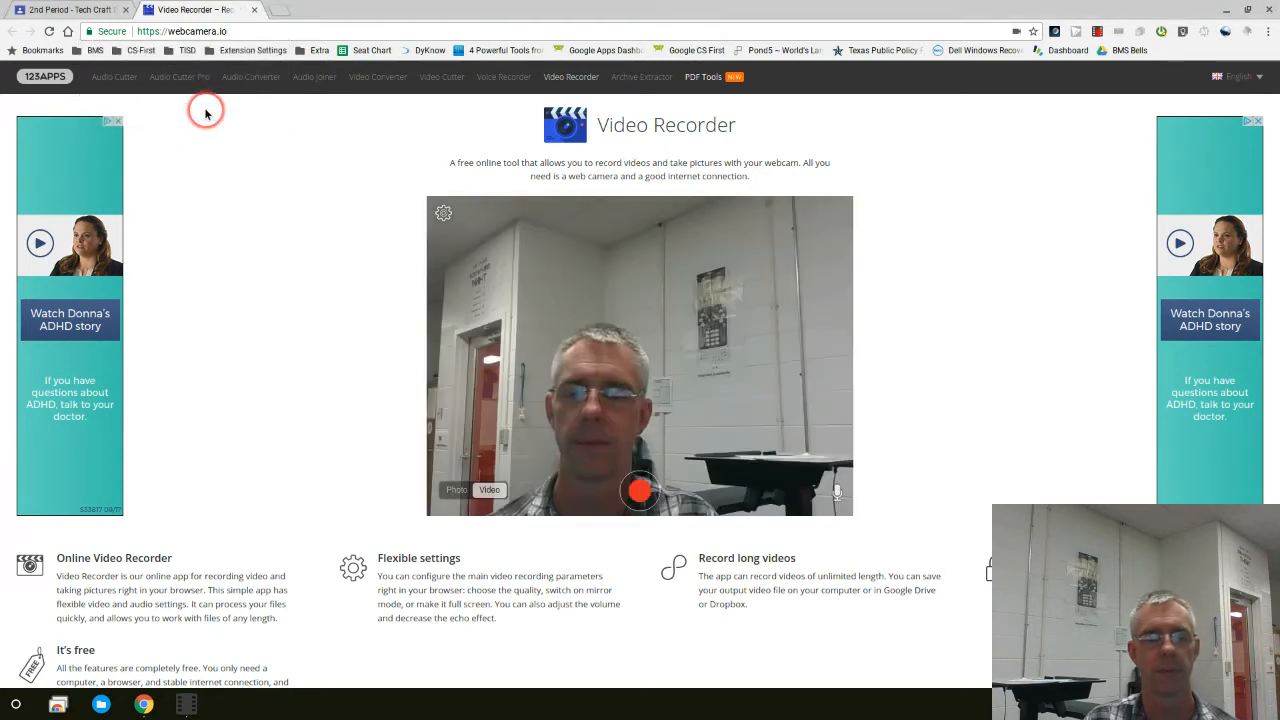
mouse_move(538, 384)
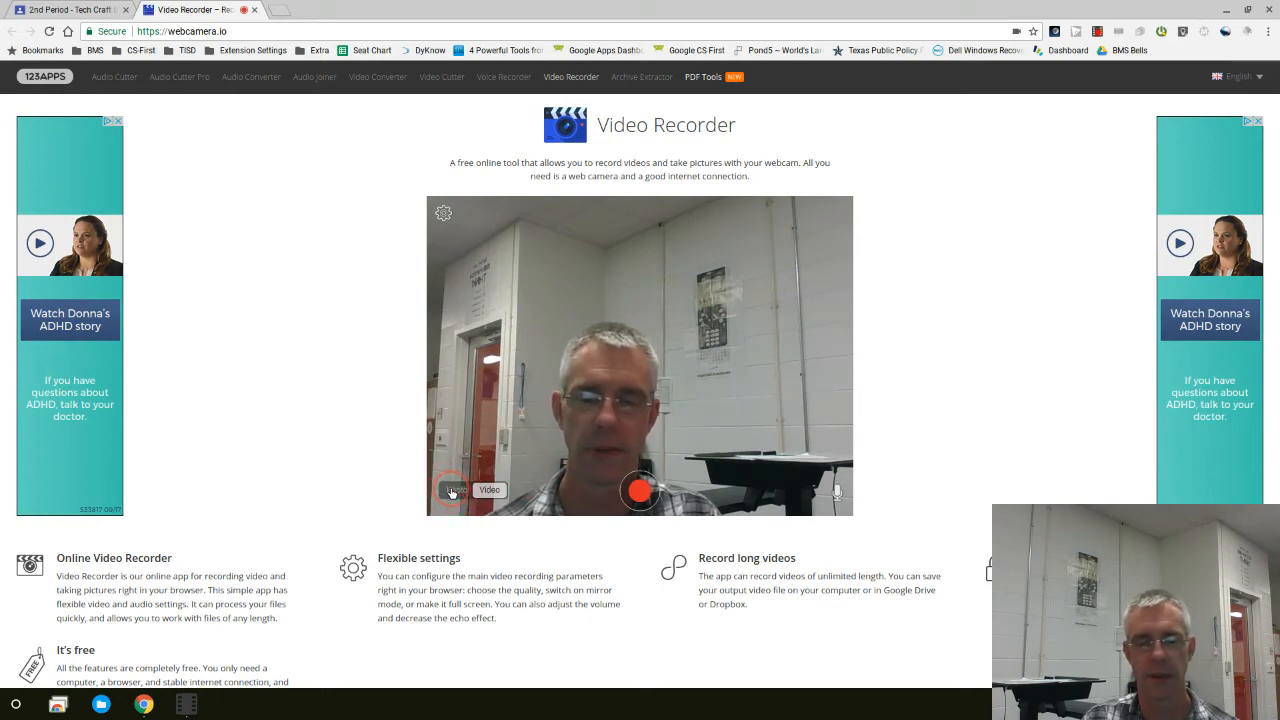
left_click(456, 490)
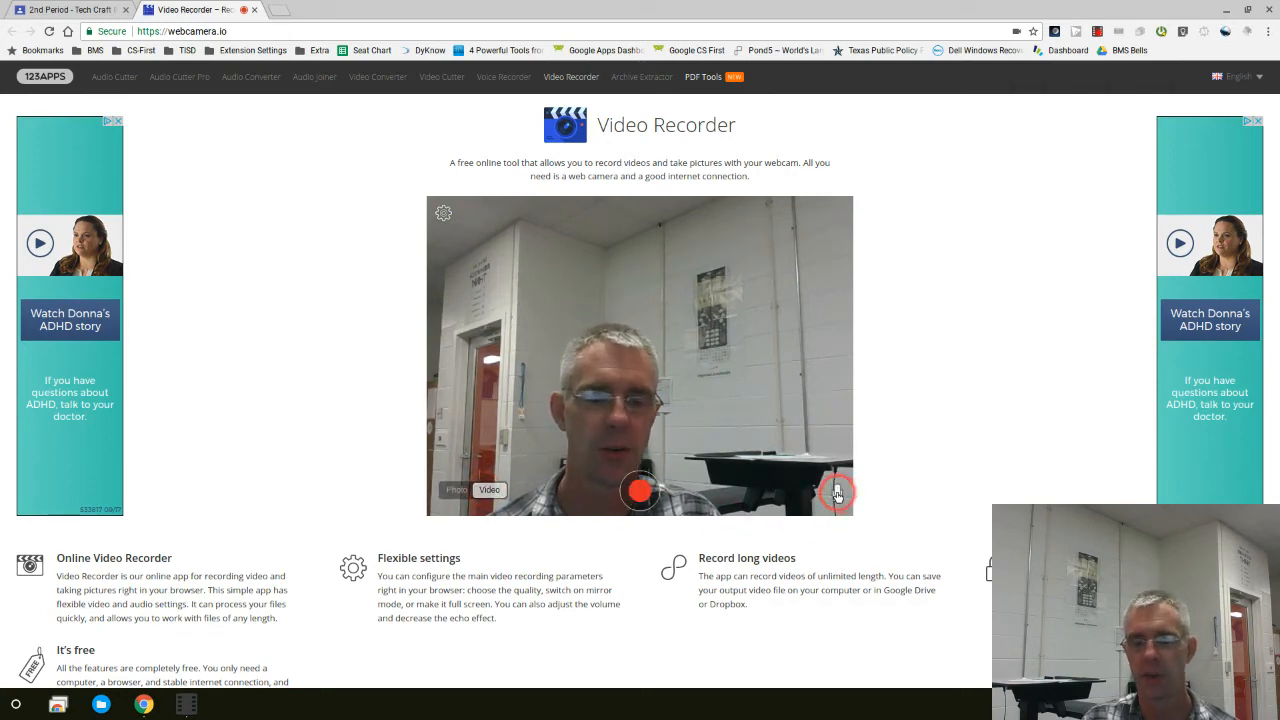
left_click(838, 494)
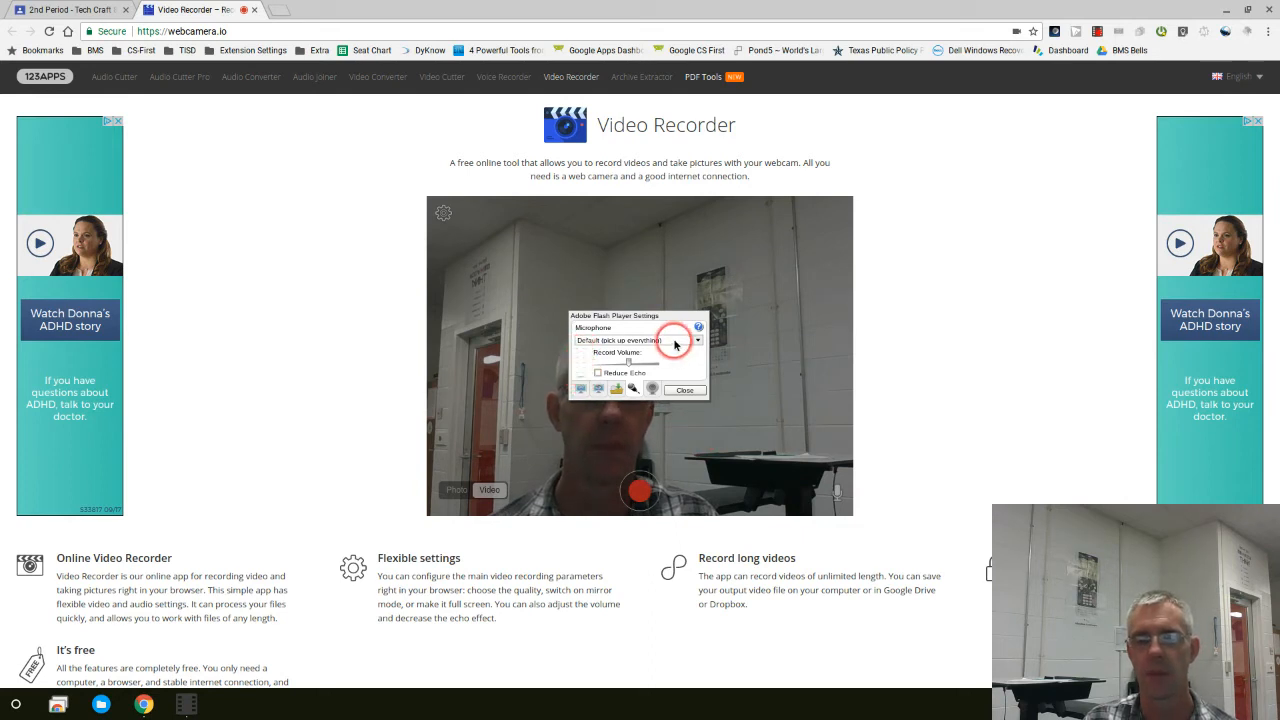
left_click(696, 340)
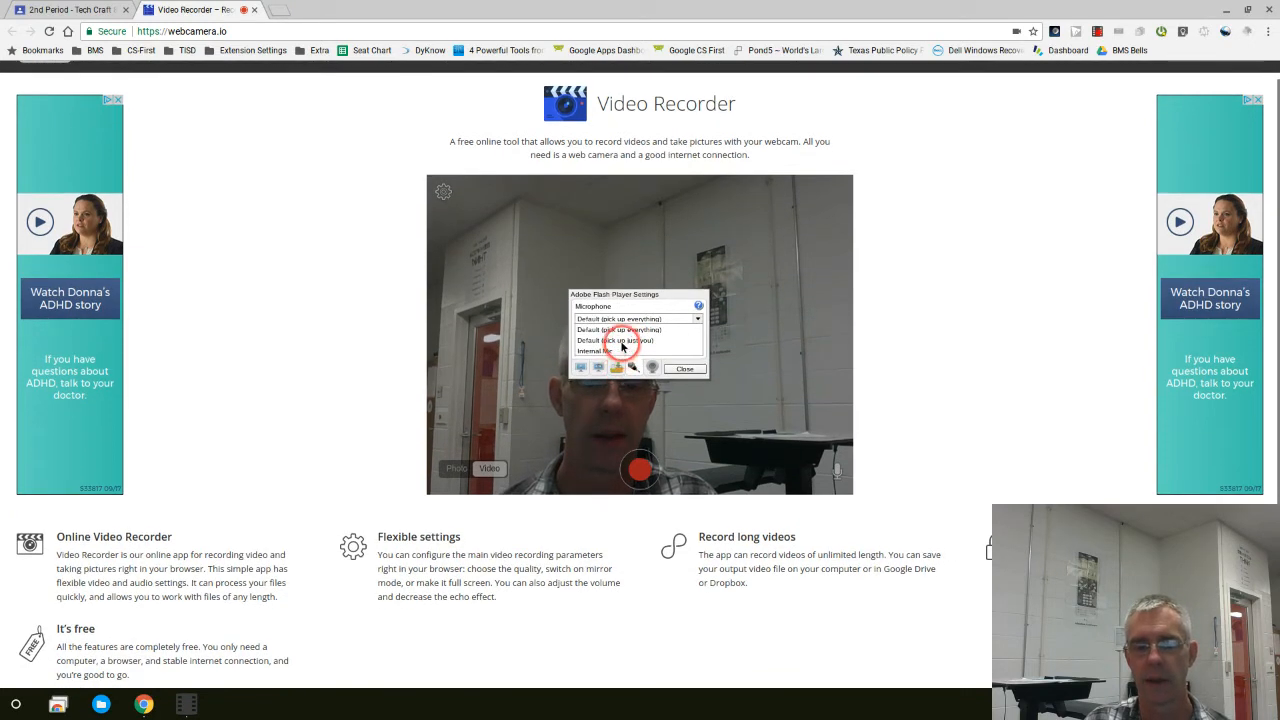
left_click(616, 340)
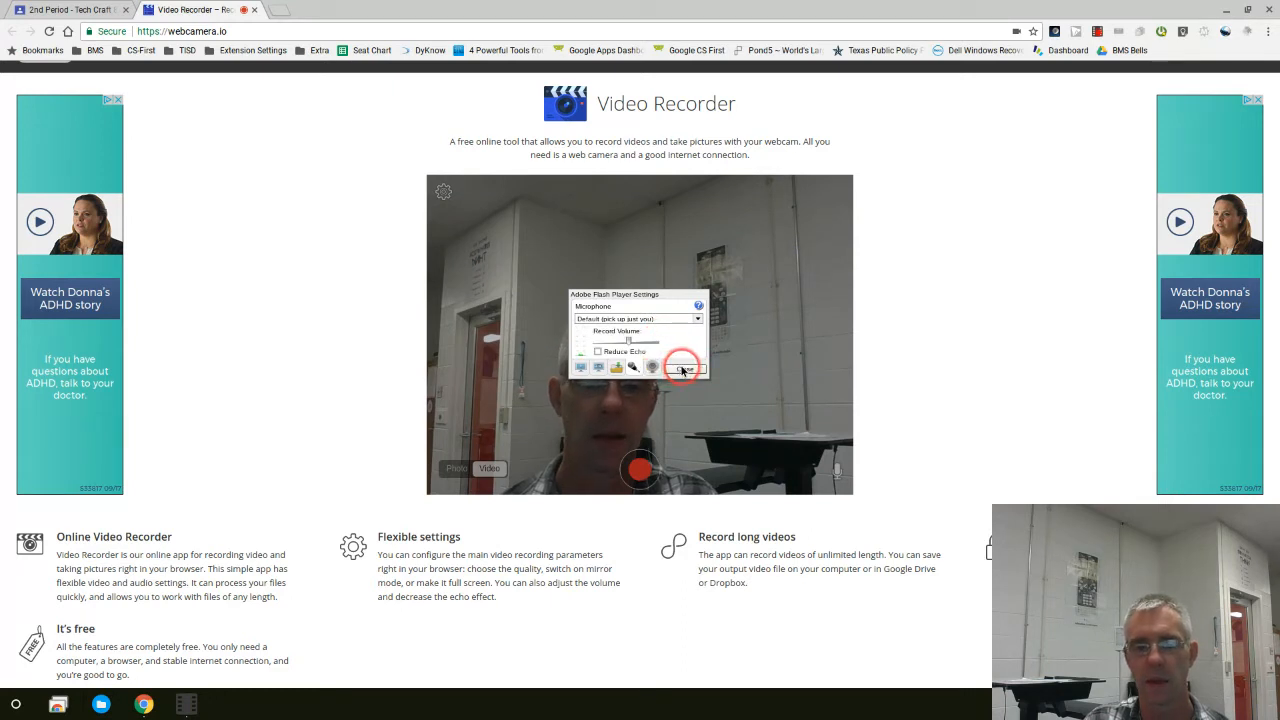
left_click(684, 368)
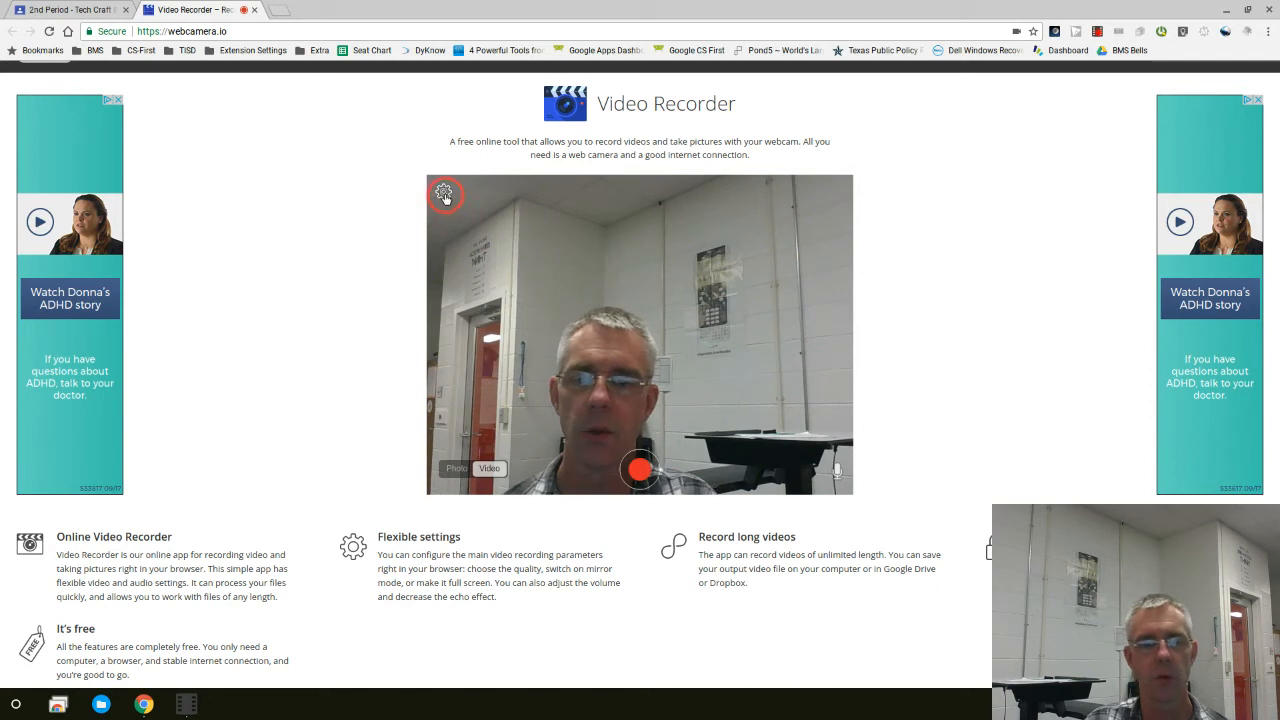
Choose 720 recording quality in the recorder settings.
left_click(444, 192)
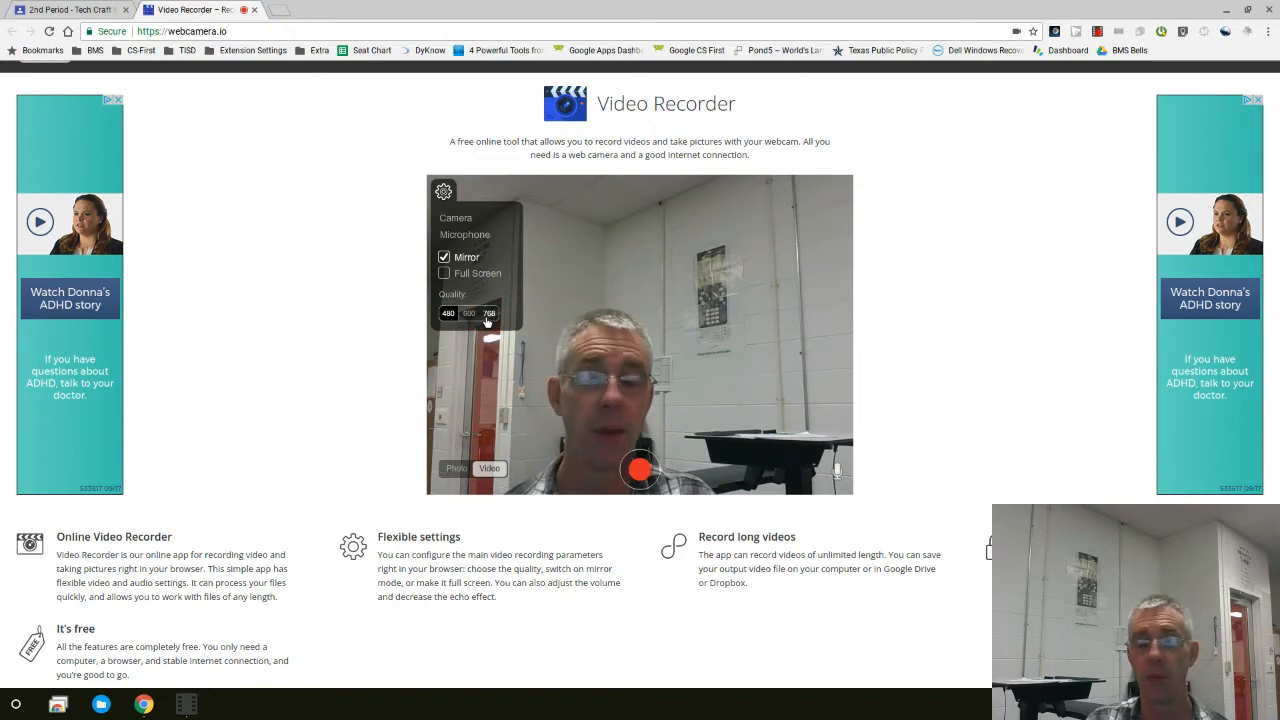
left_click(488, 312)
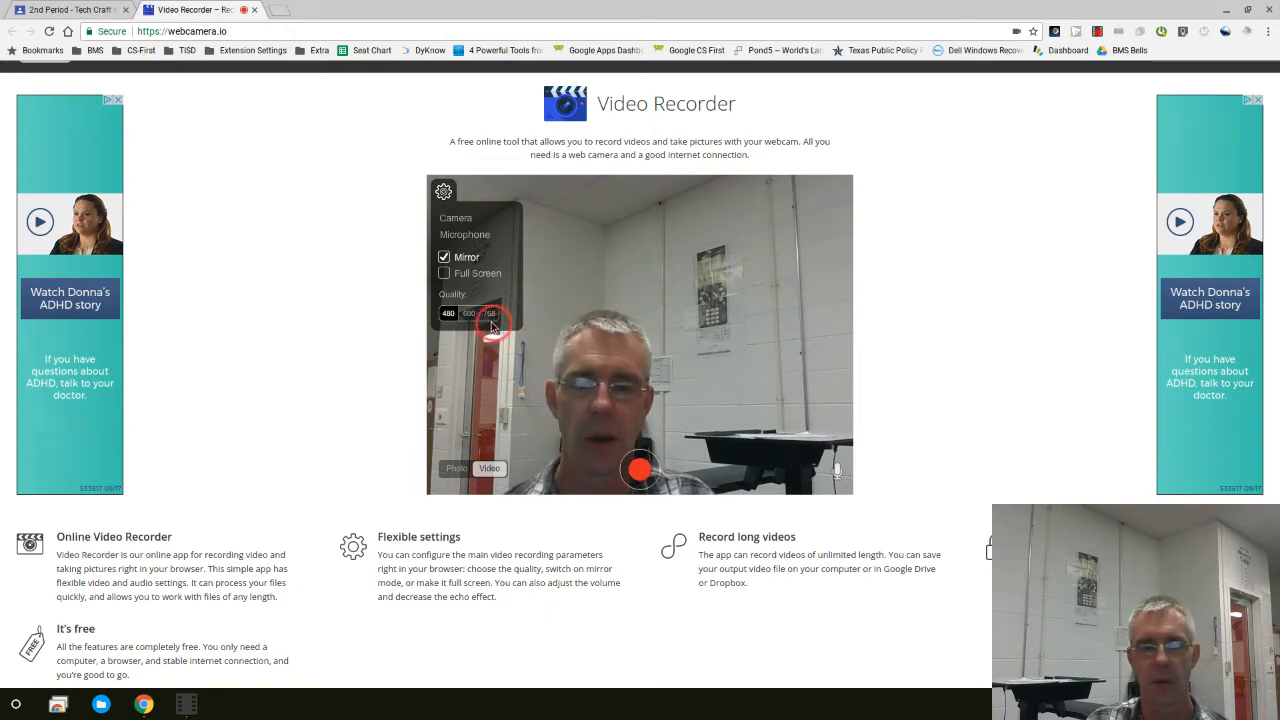
left_click(488, 312)
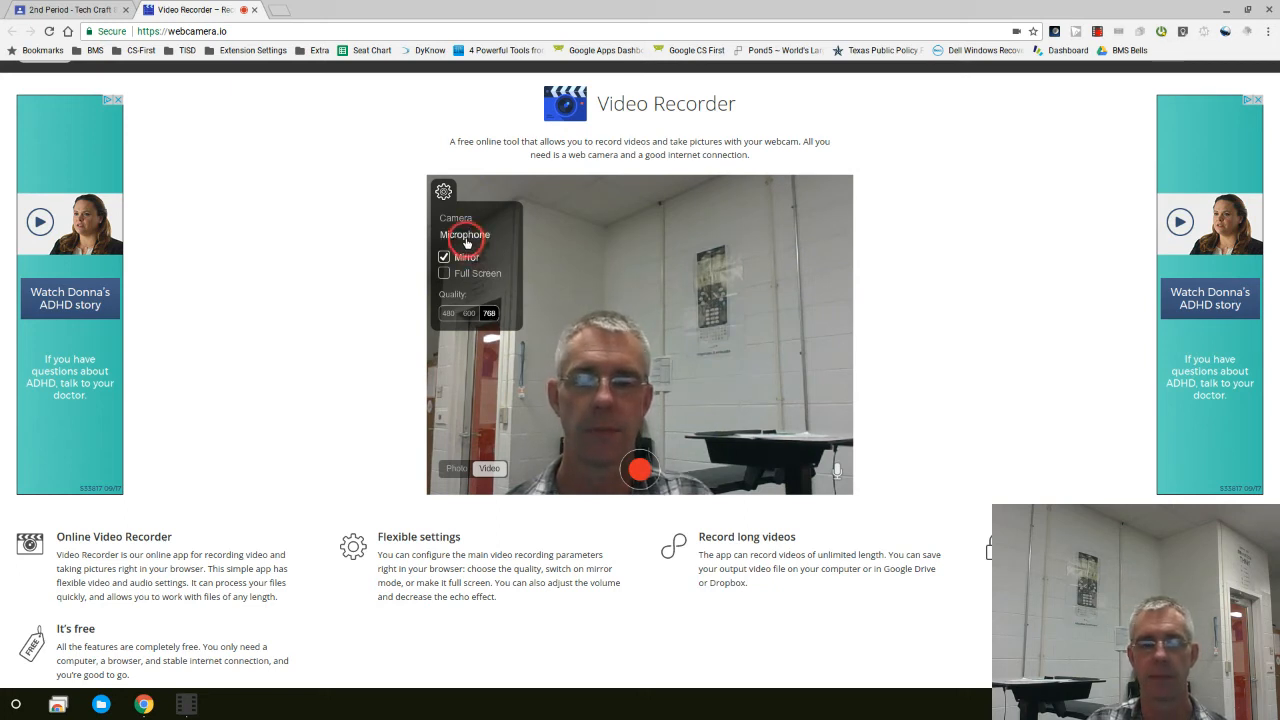
Check the microphone and camera Flash panels and close the recording settings.
left_click(464, 234)
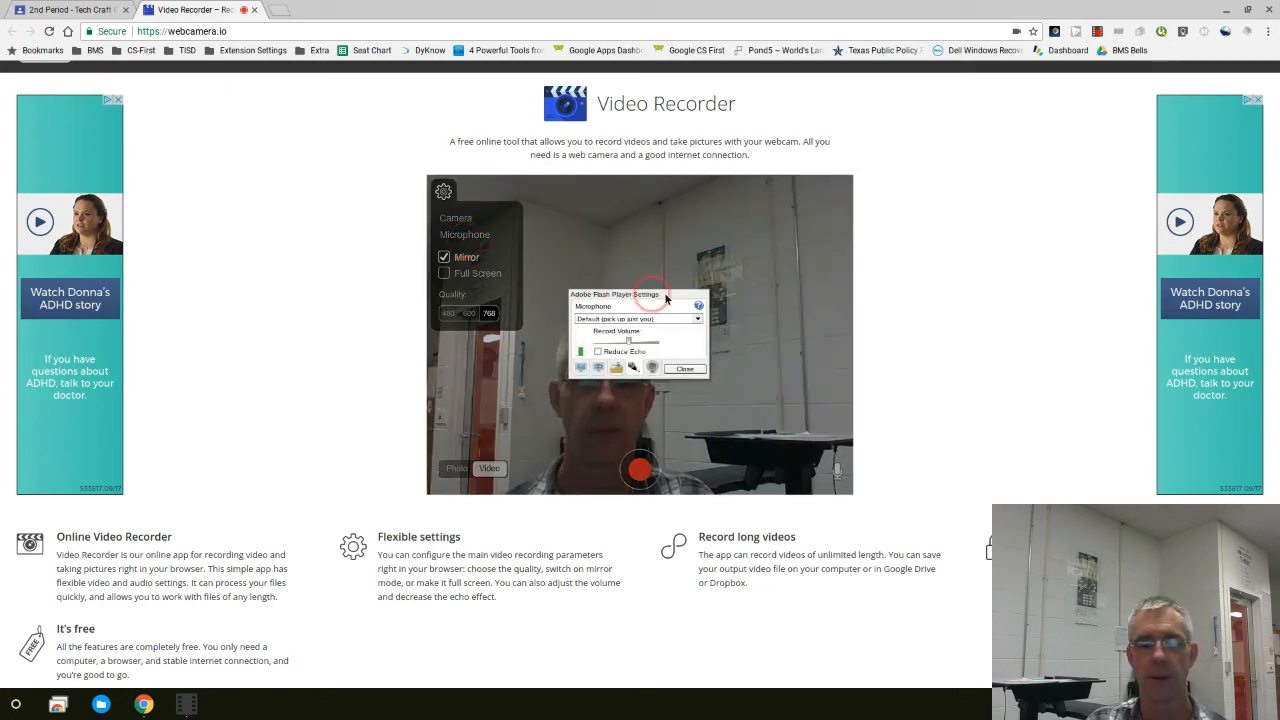
left_click(684, 368)
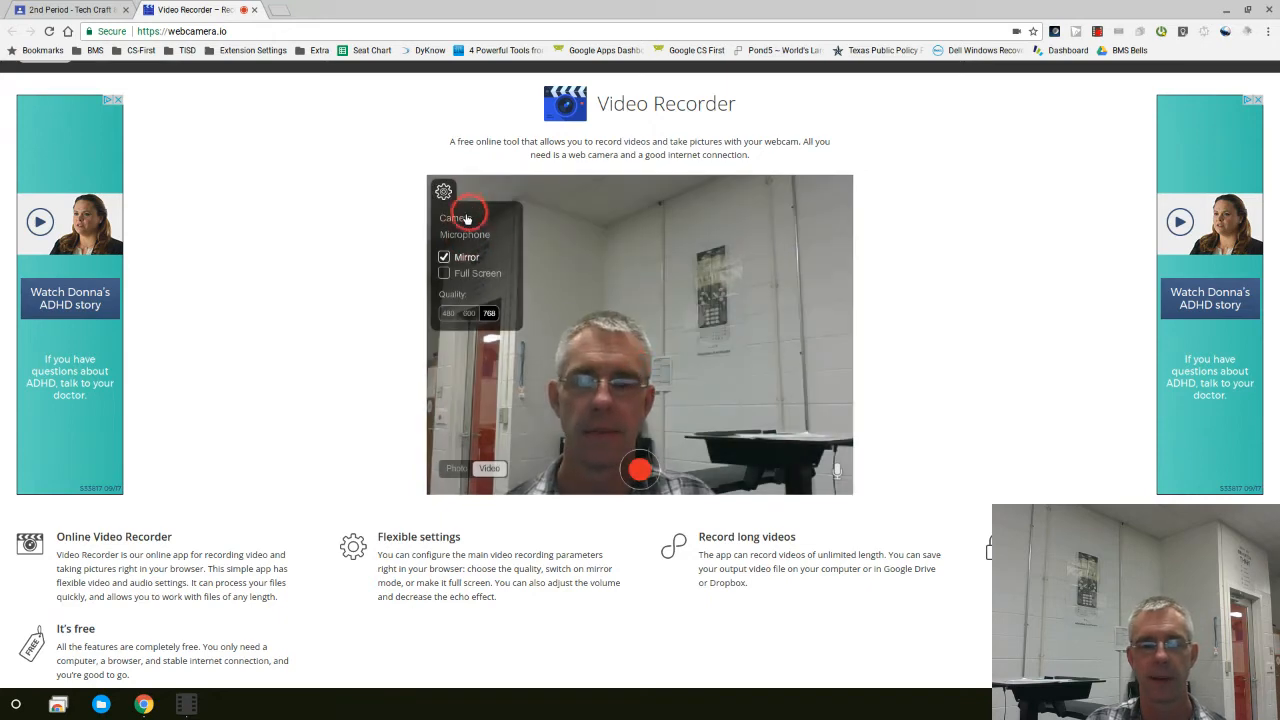
left_click(456, 218)
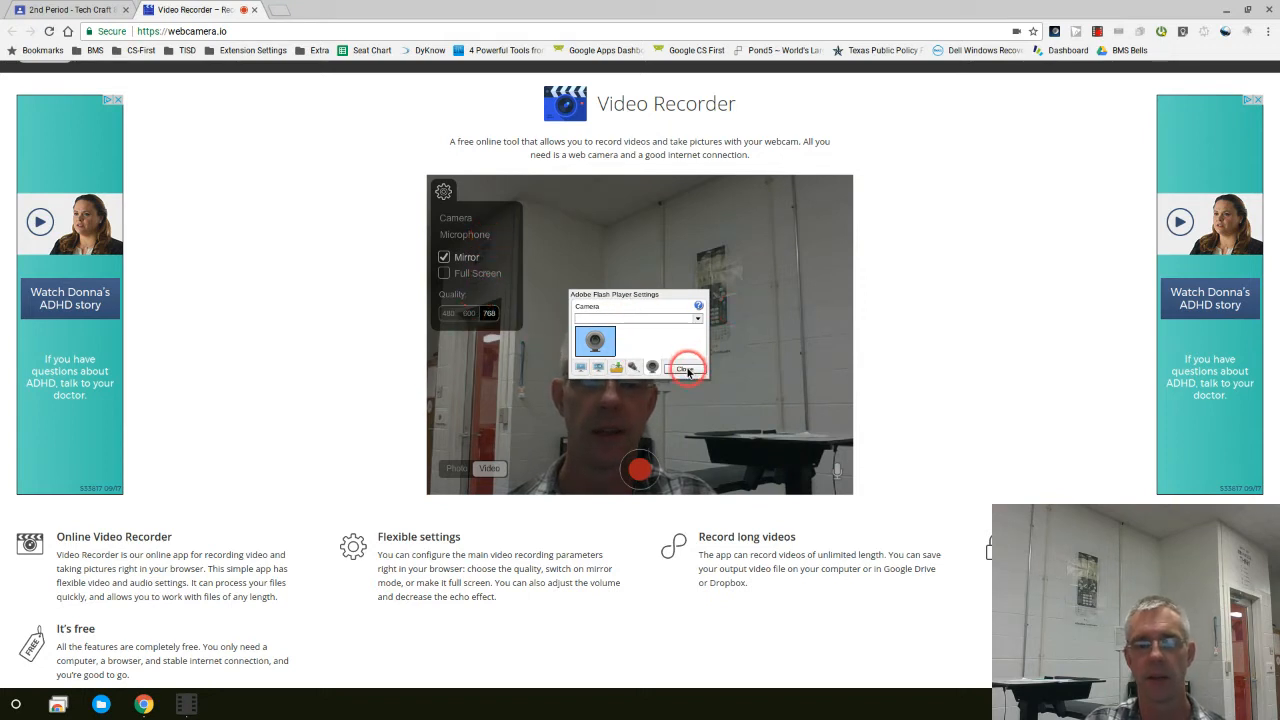
left_click(684, 368)
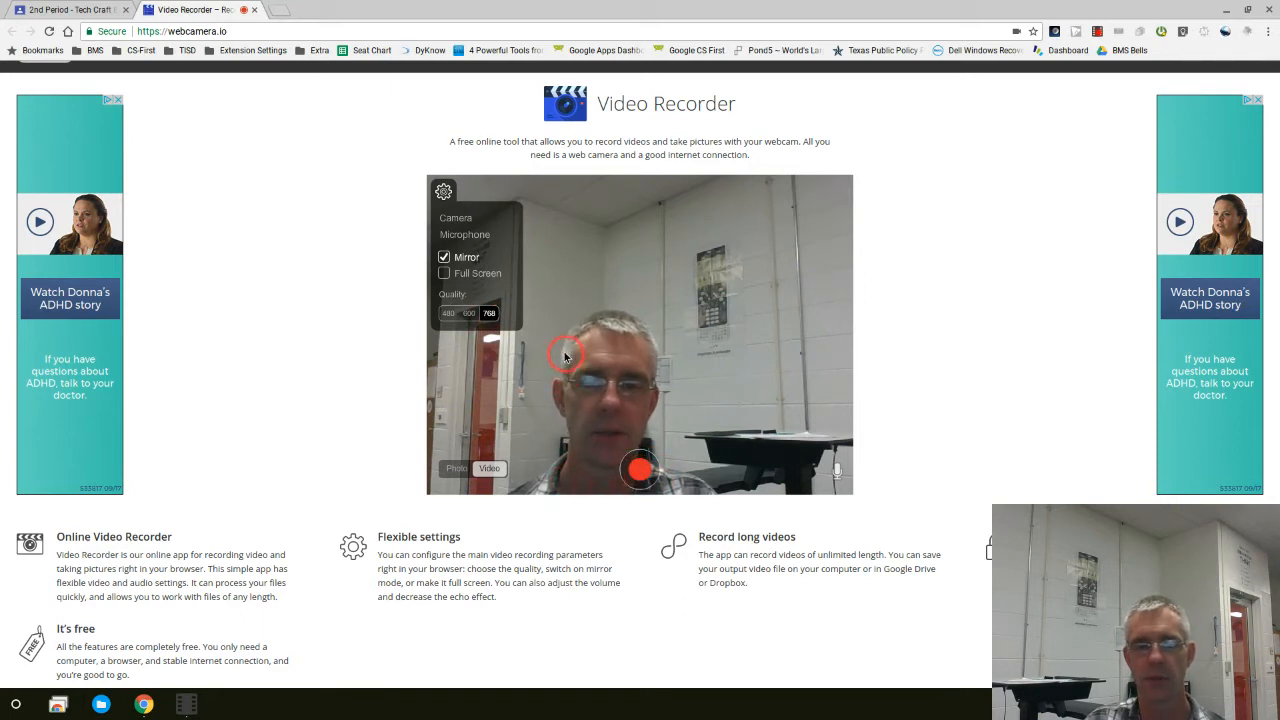
left_click(640, 468)
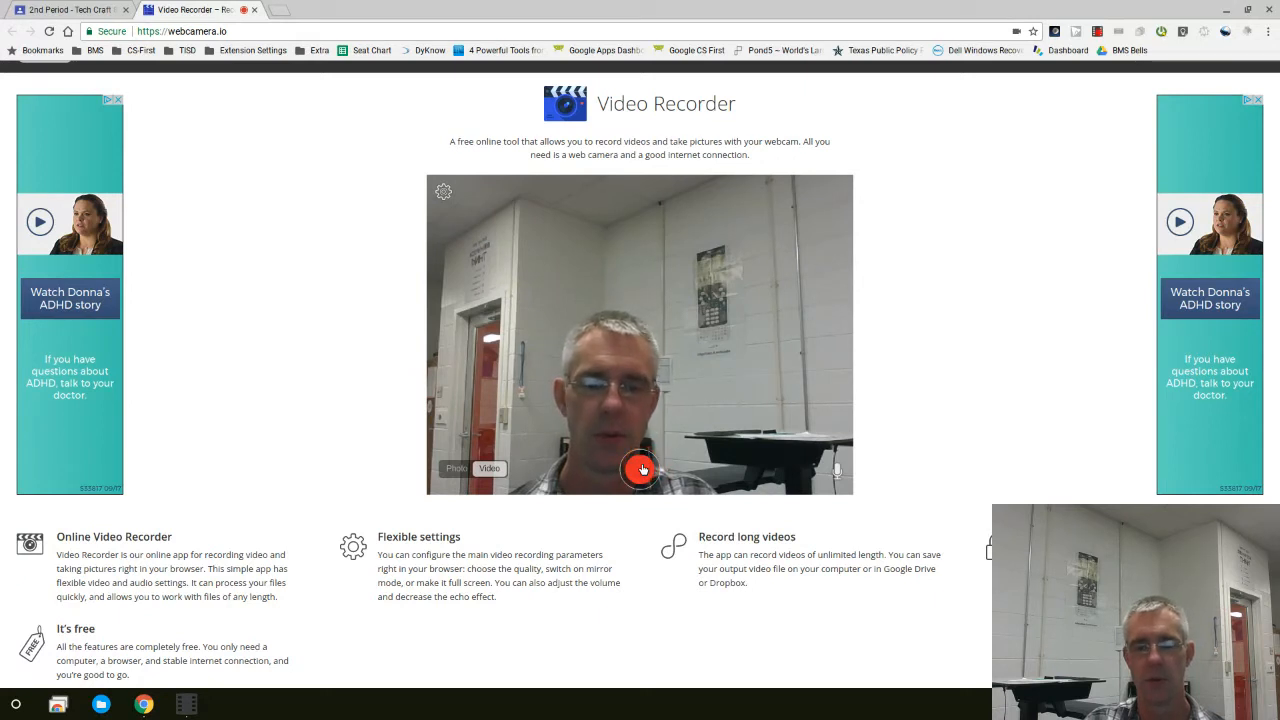
Record a webcam clip of about 1½ minutes and stop it for playback or saving.
left_click(640, 468)
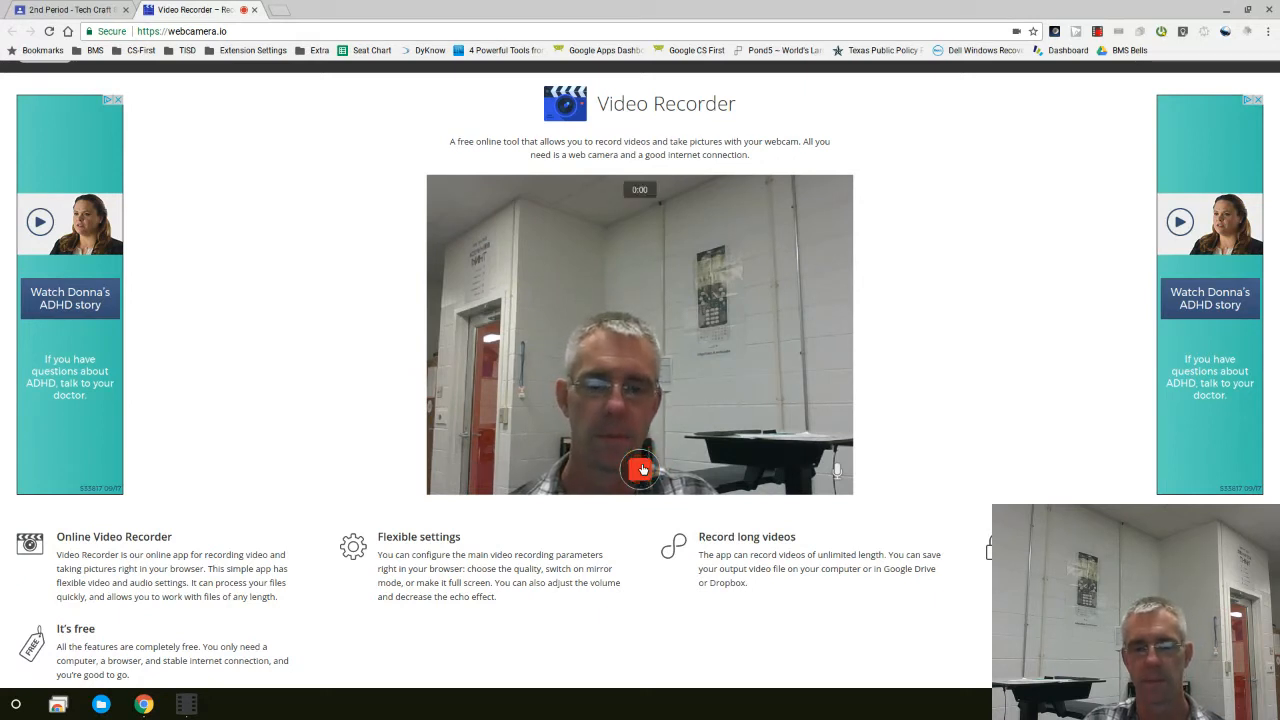
left_click(640, 468)
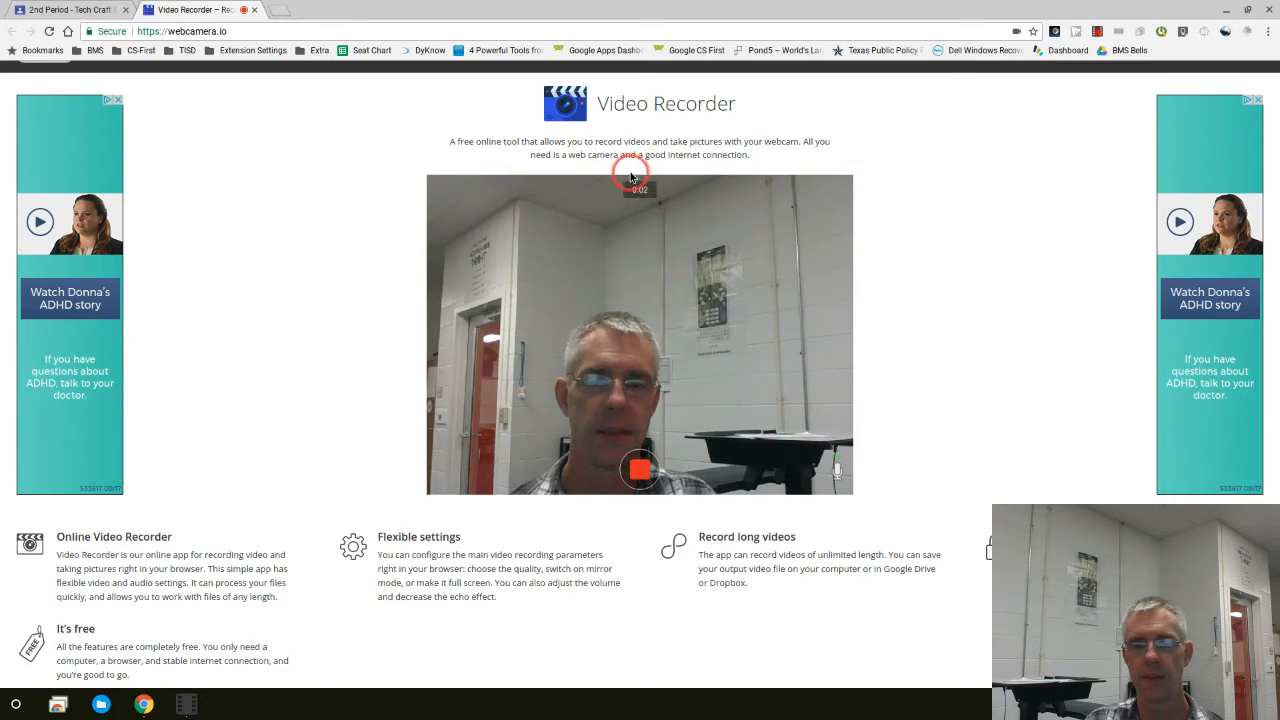
mouse_move(652, 212)
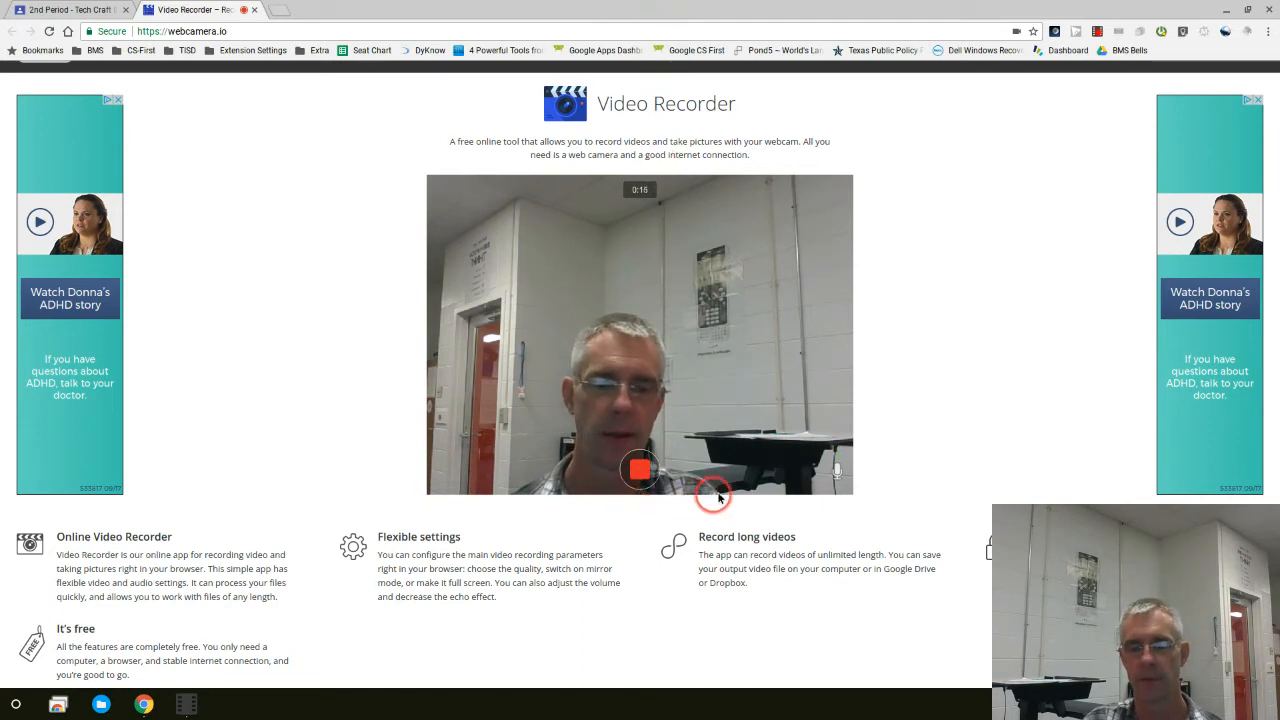
mouse_move(850, 472)
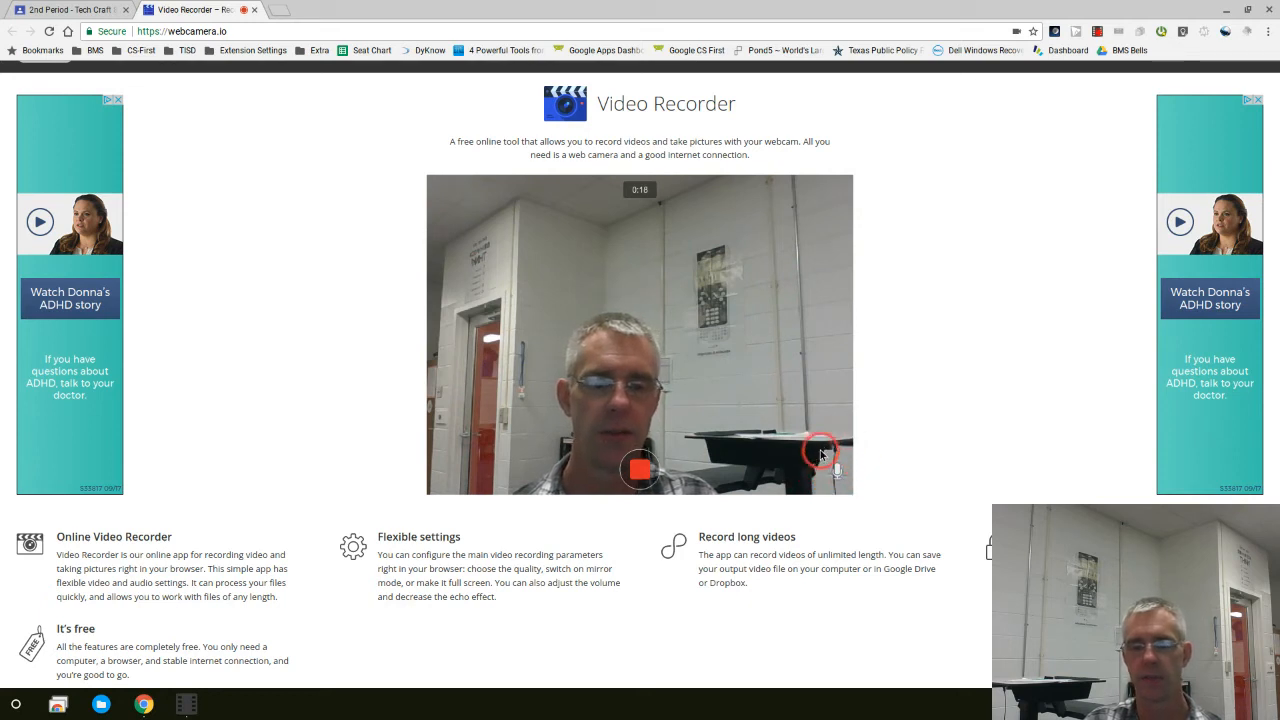
mouse_move(818, 452)
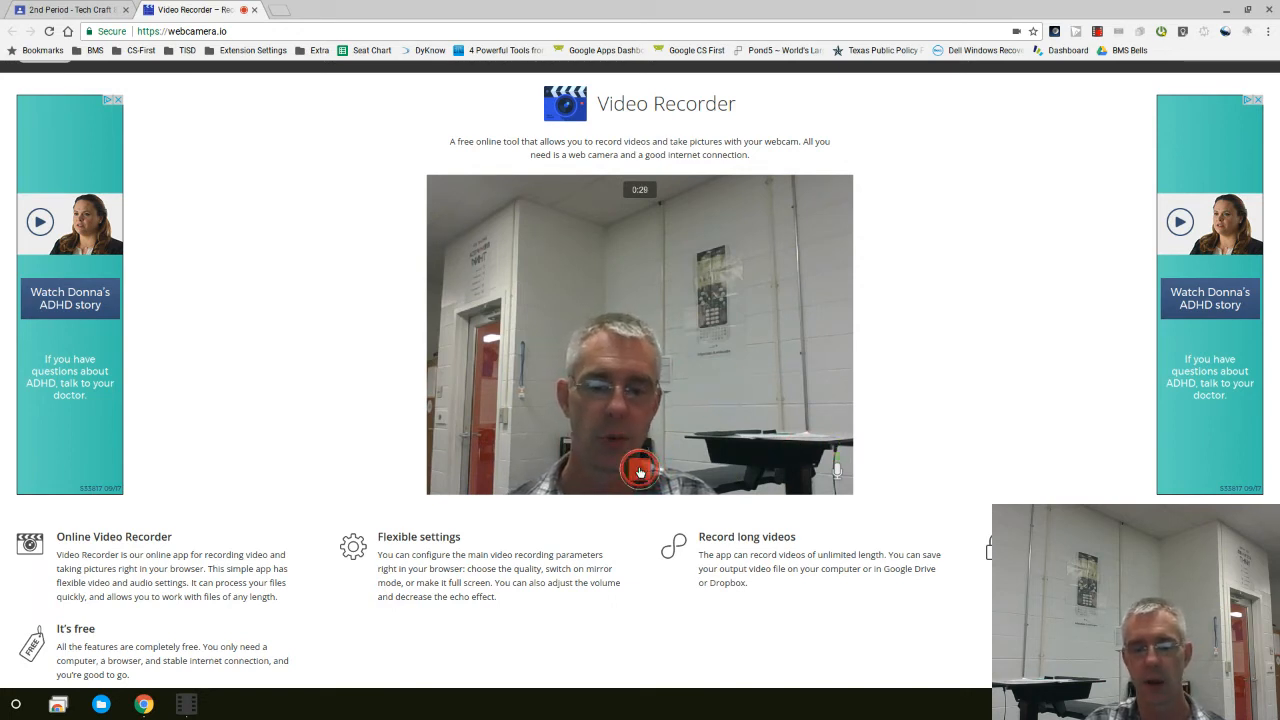
left_click(640, 470)
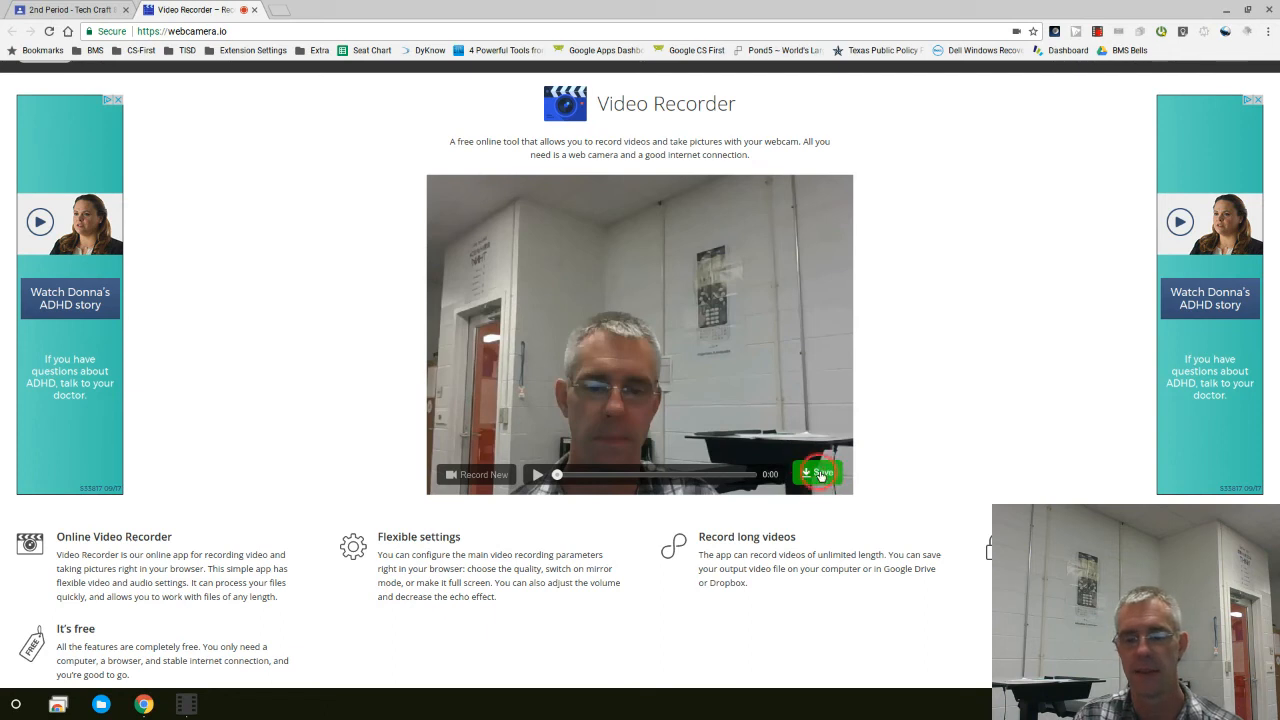
Bring up the save options and download the recorded video.
left_click(818, 472)
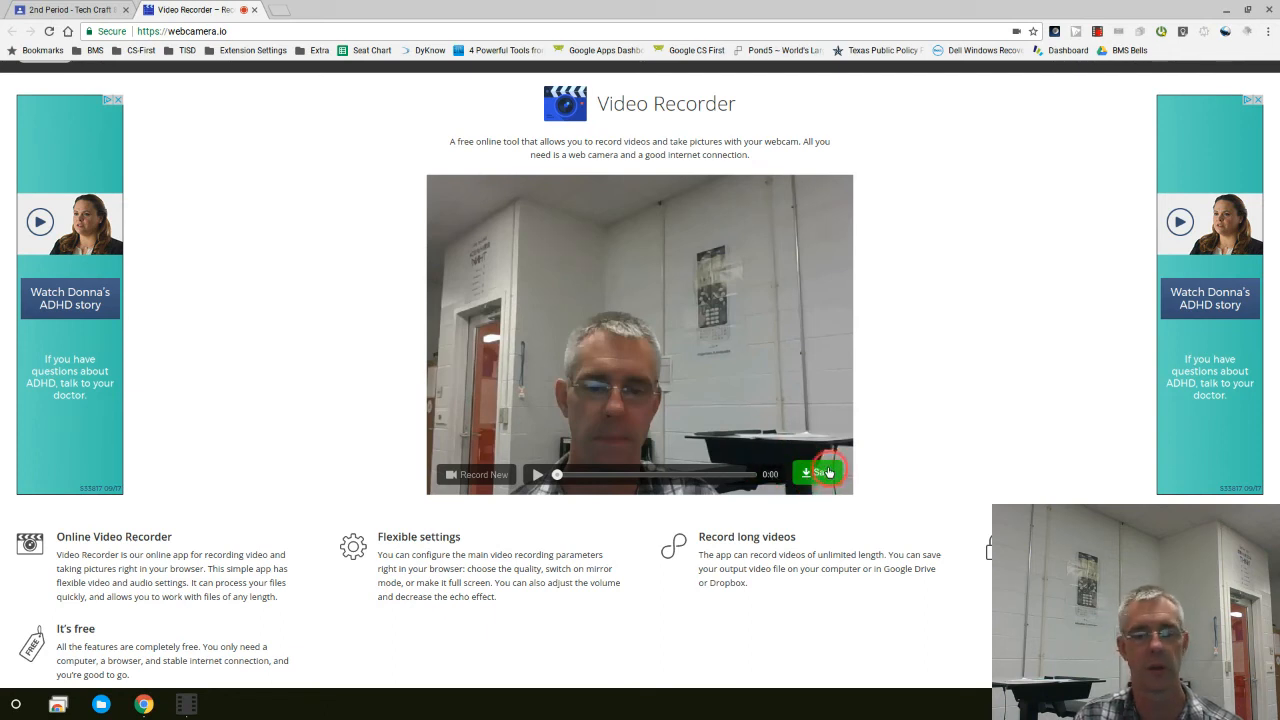
left_click(818, 472)
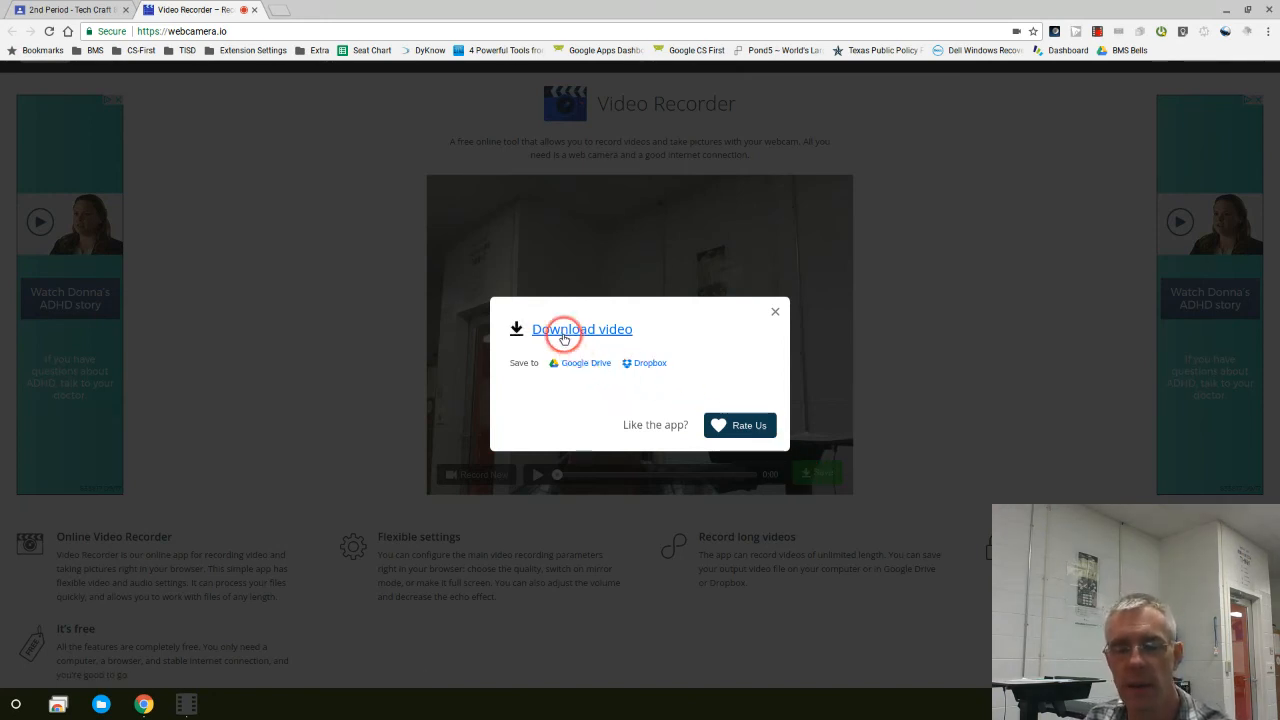
left_click(582, 328)
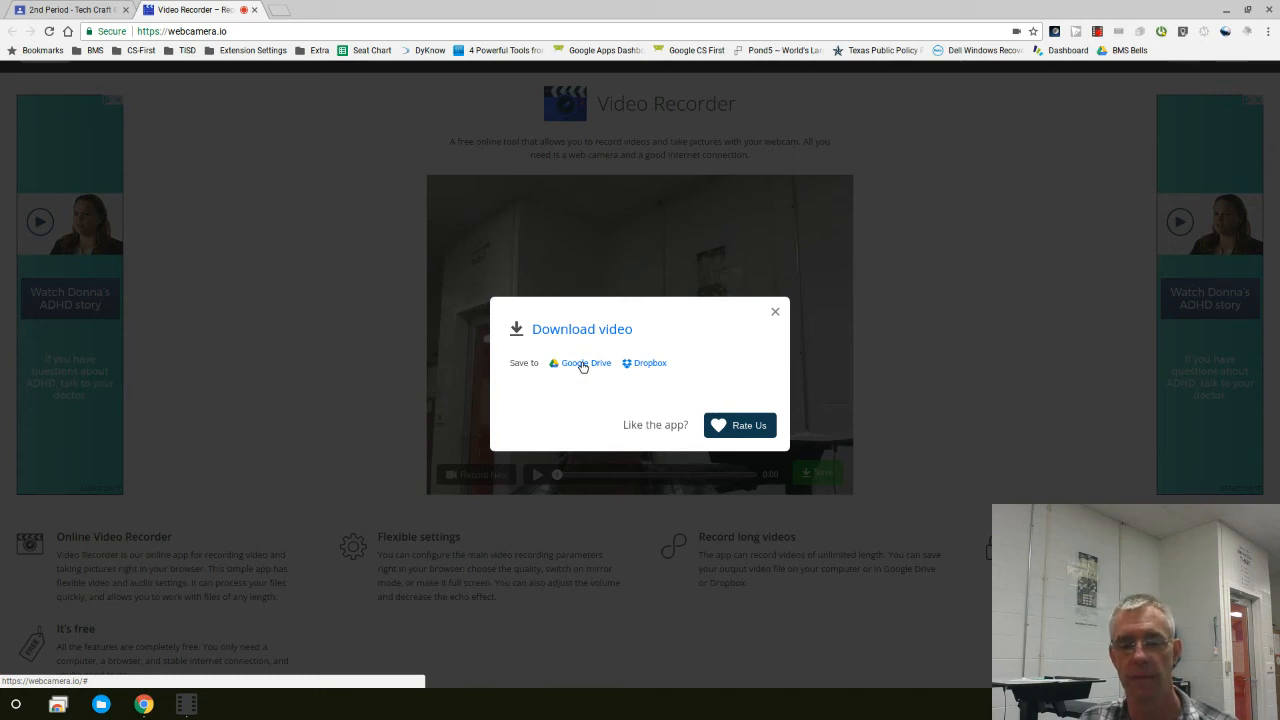
Save the recording to Google Drive and dismiss the save options.
left_click(576, 364)
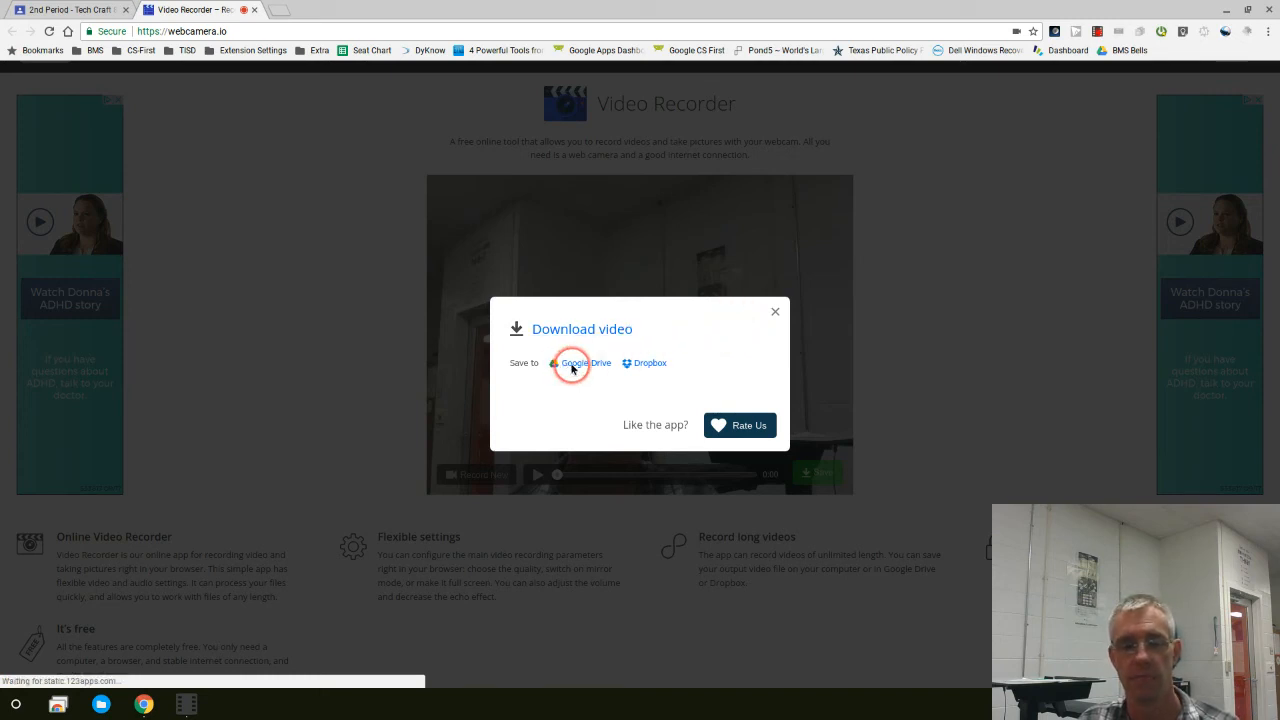
left_click(584, 364)
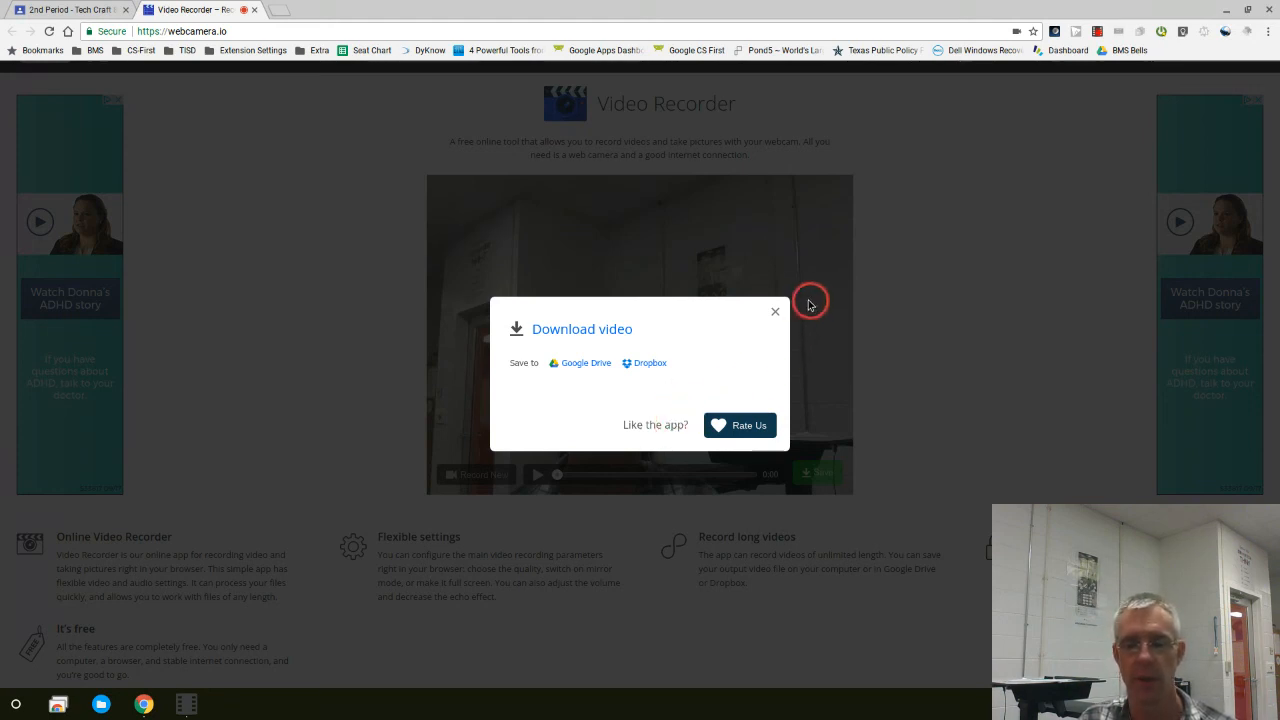
left_click(776, 312)
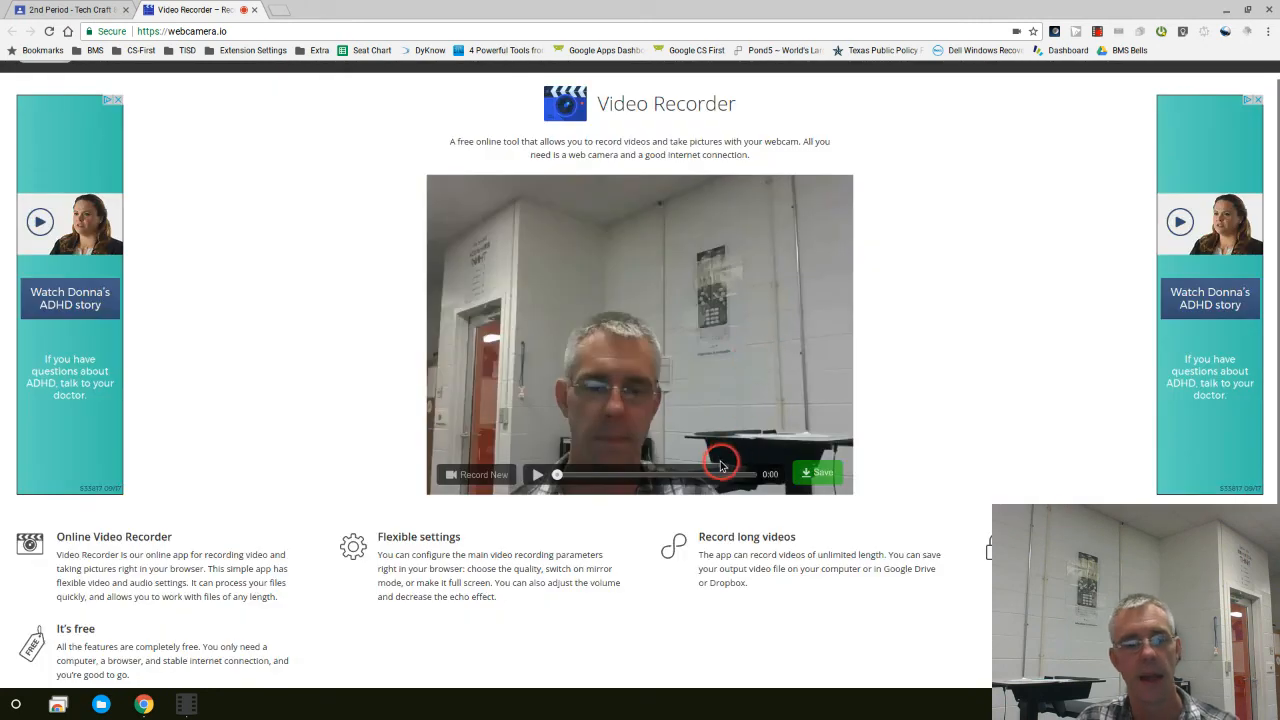